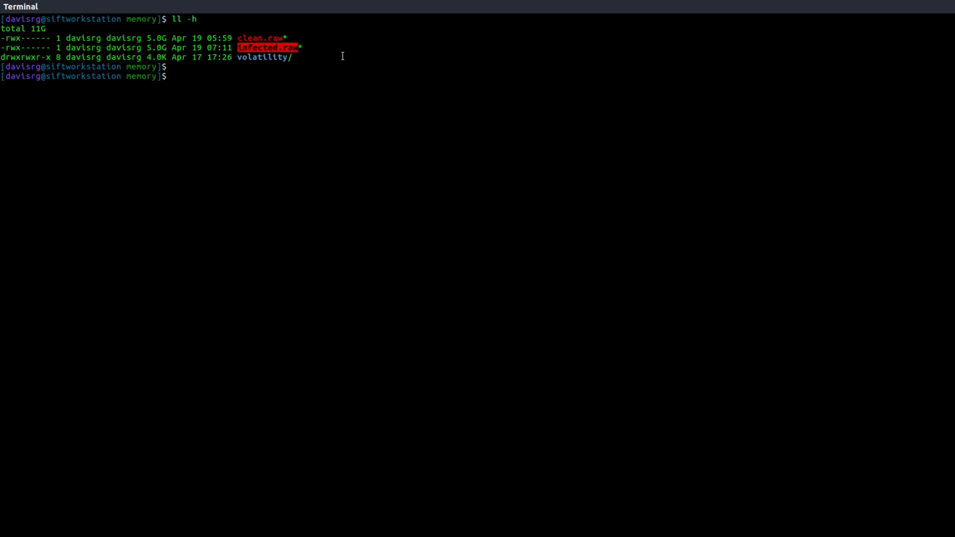
# Run kdbgscan on clean.raw, select build number 17763, then interrupt the scan
pyautogui.write('p')
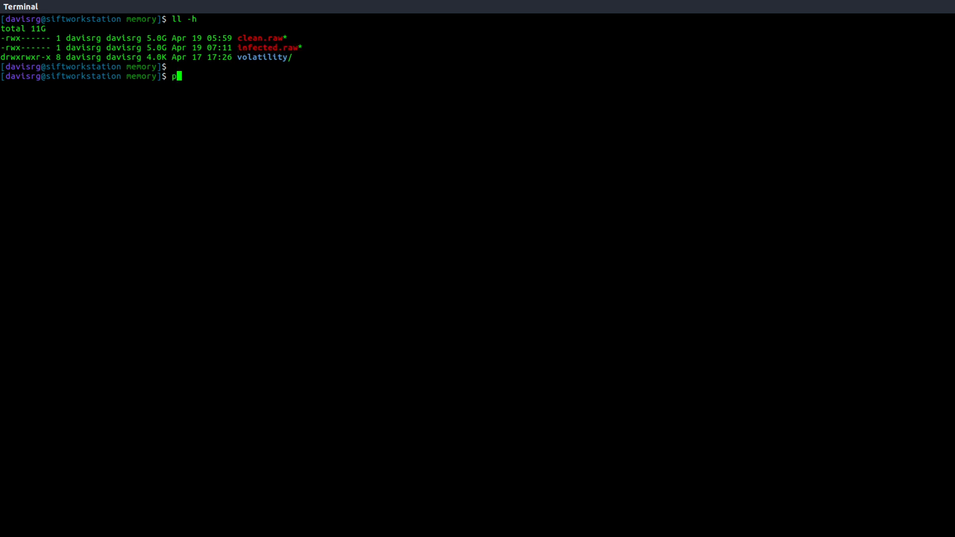
pyautogui.write('ython volatility/')
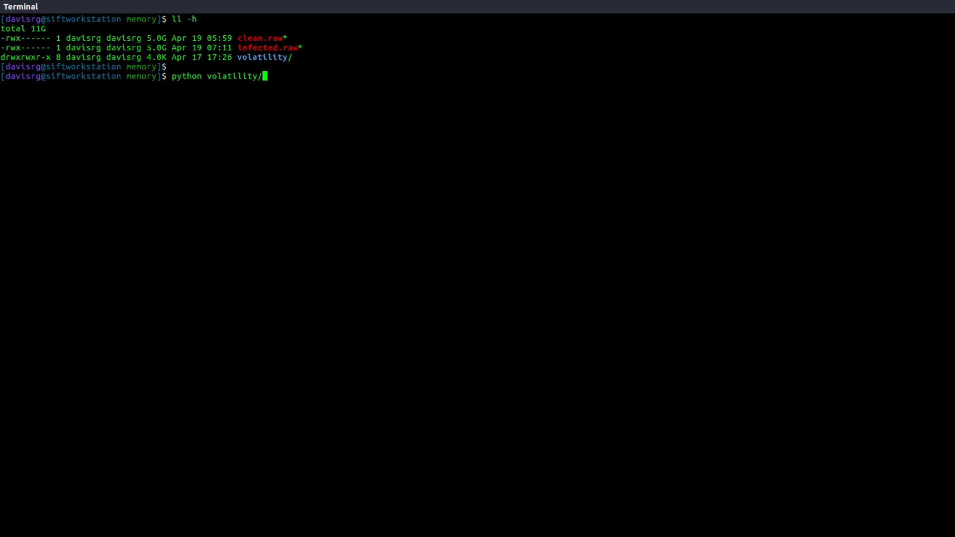
pyautogui.write('vol.py -f clea')
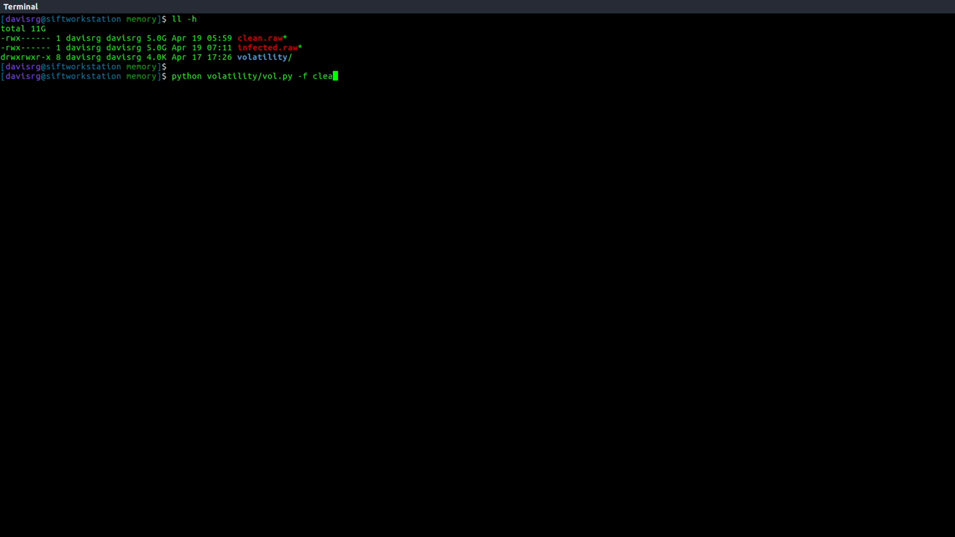
pyautogui.write('n.raw')
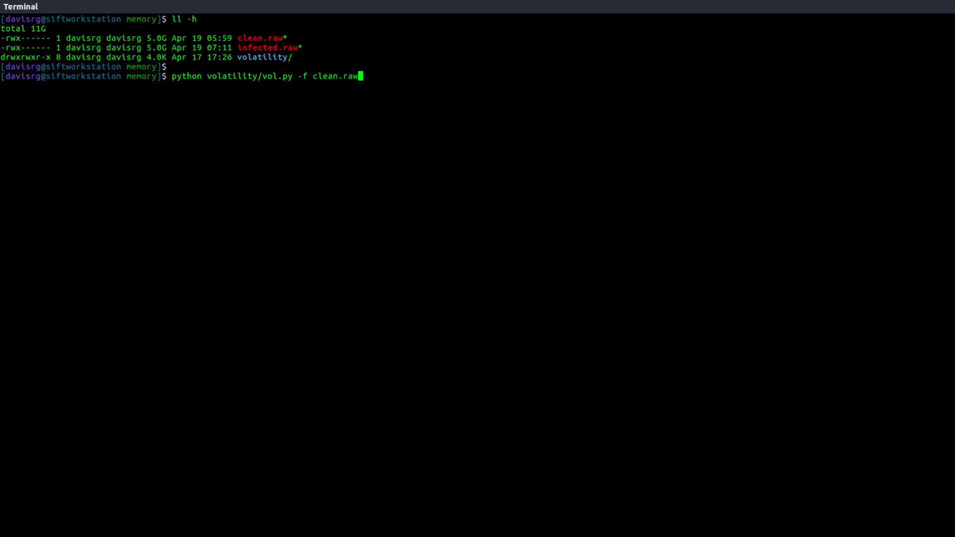
pyautogui.write('kdbgscan')
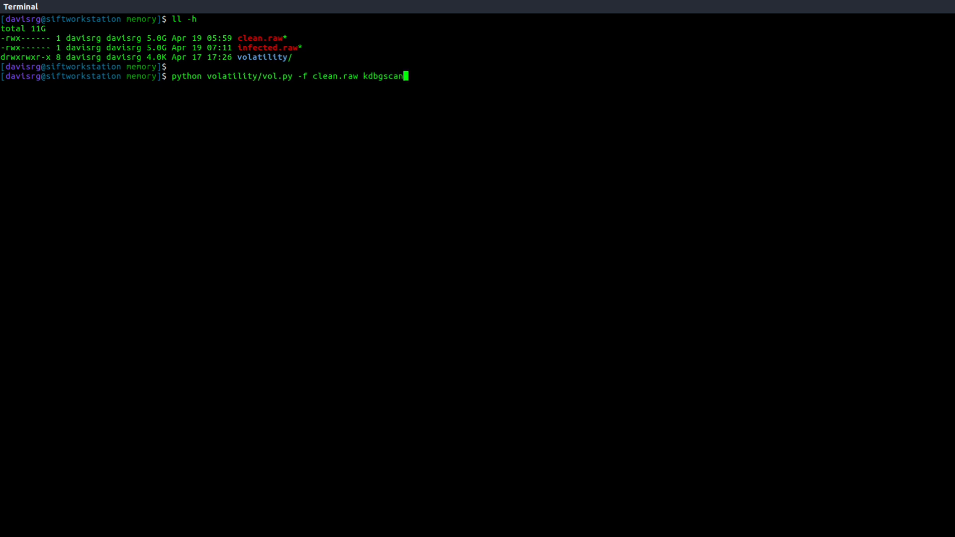
pyautogui.press('Return')
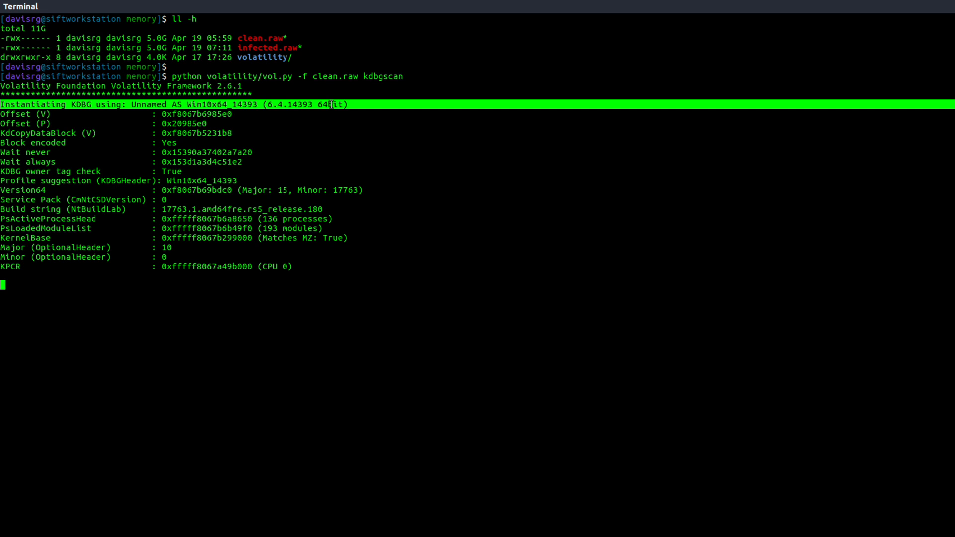
pyautogui.moveTo(265, 141)
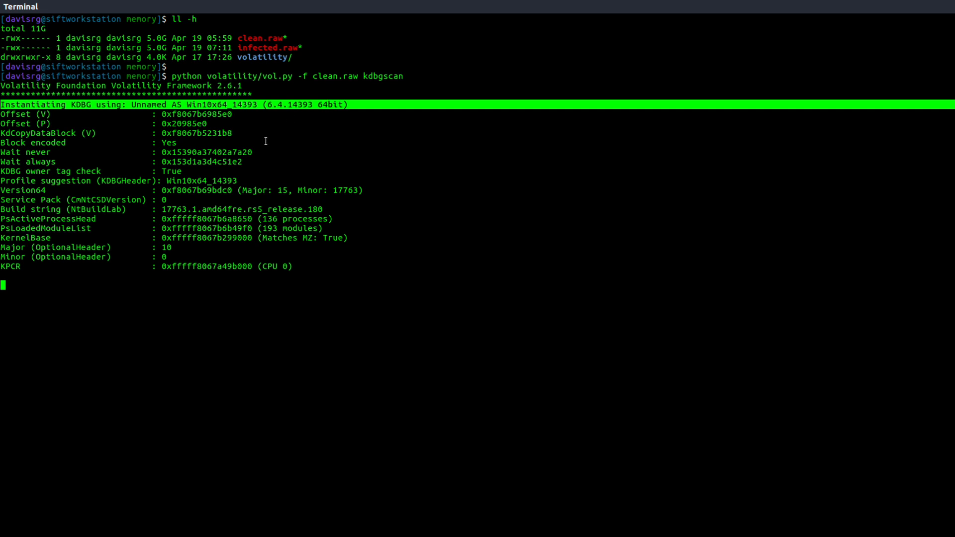
pyautogui.moveTo(160, 206)
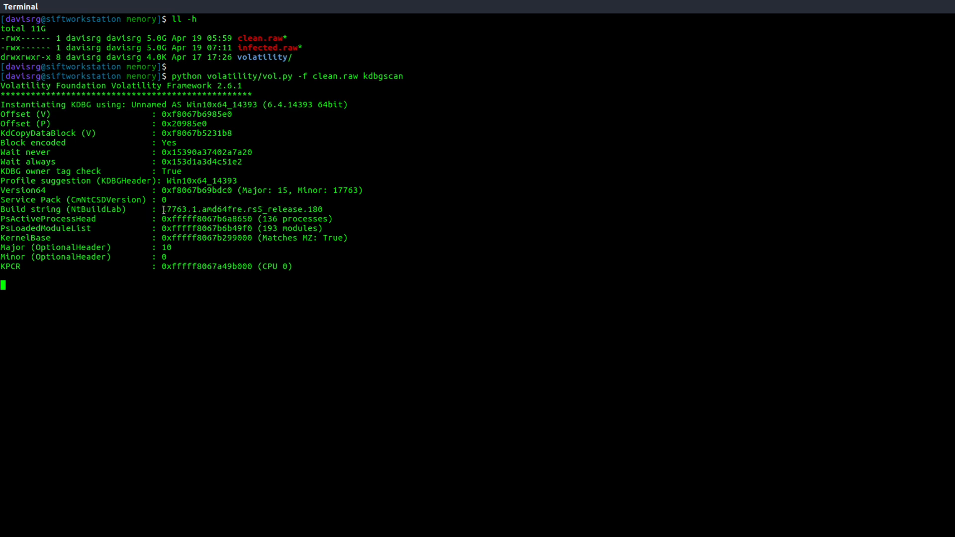
pyautogui.doubleClick(174, 209)
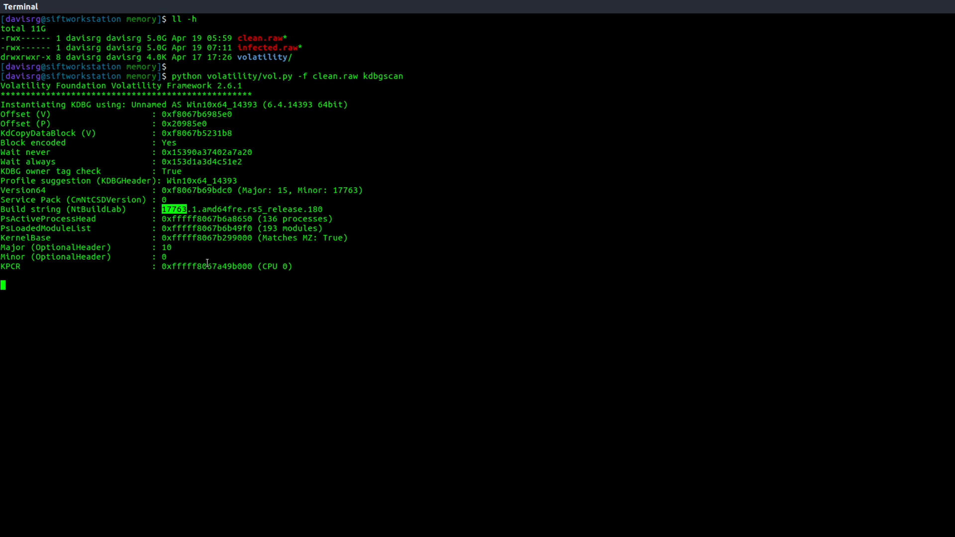
pyautogui.moveTo(213, 291)
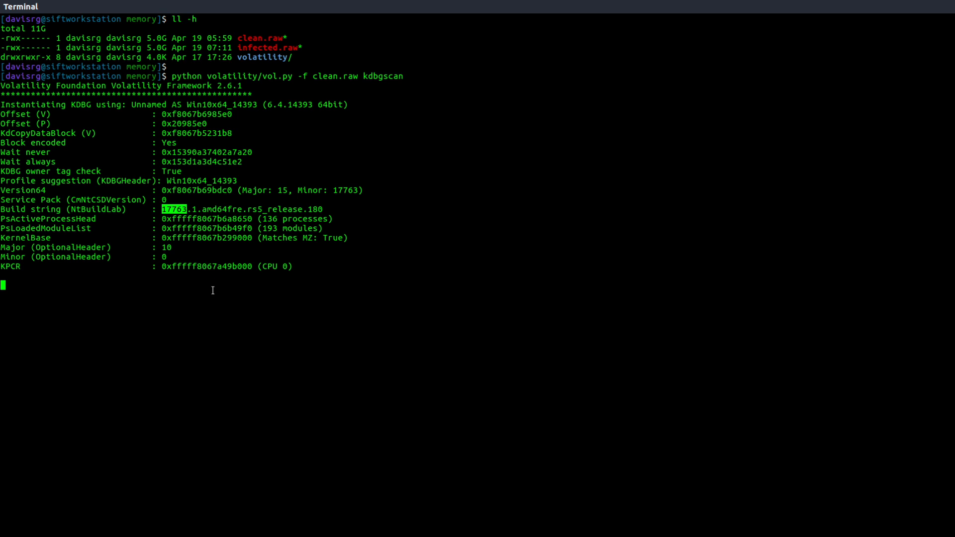
pyautogui.press('ctrl+c')
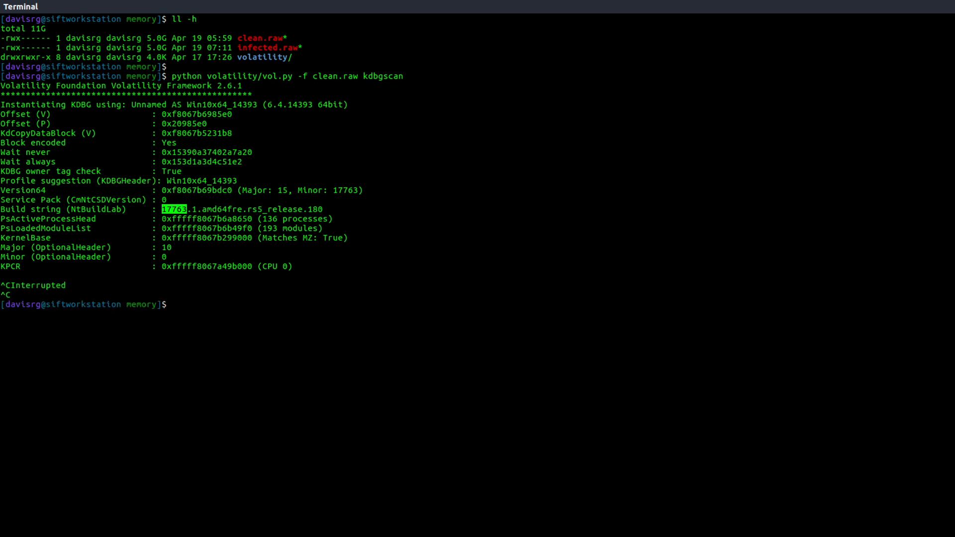
# Clear the screen and list Win10x64 profiles with vol.py --info | grep Win10x64
pyautogui.write('clear')
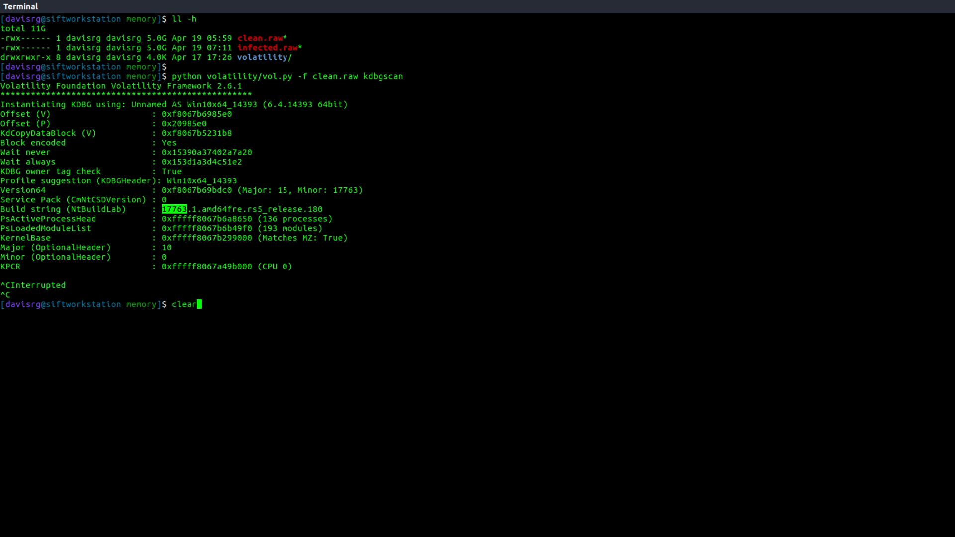
pyautogui.write('python')
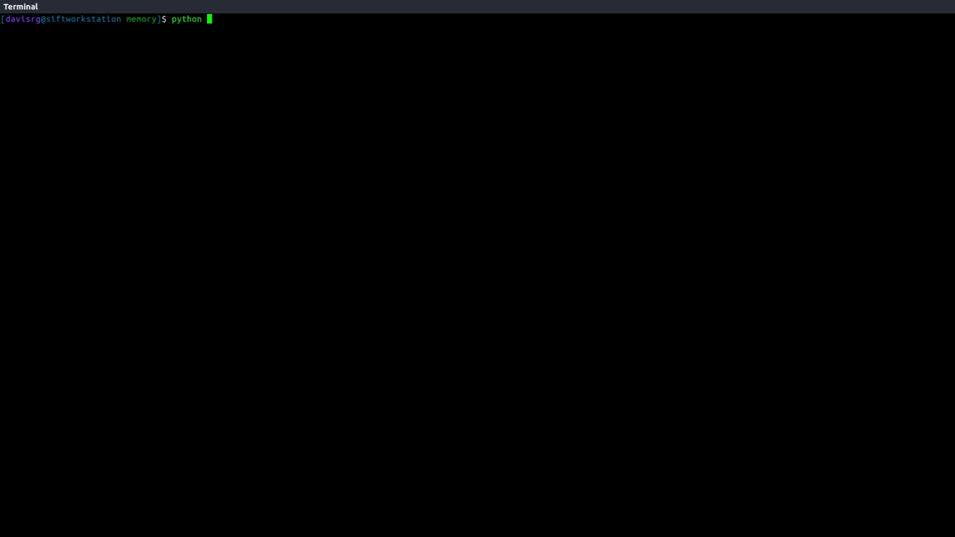
pyautogui.write('volatility/vol.py --')
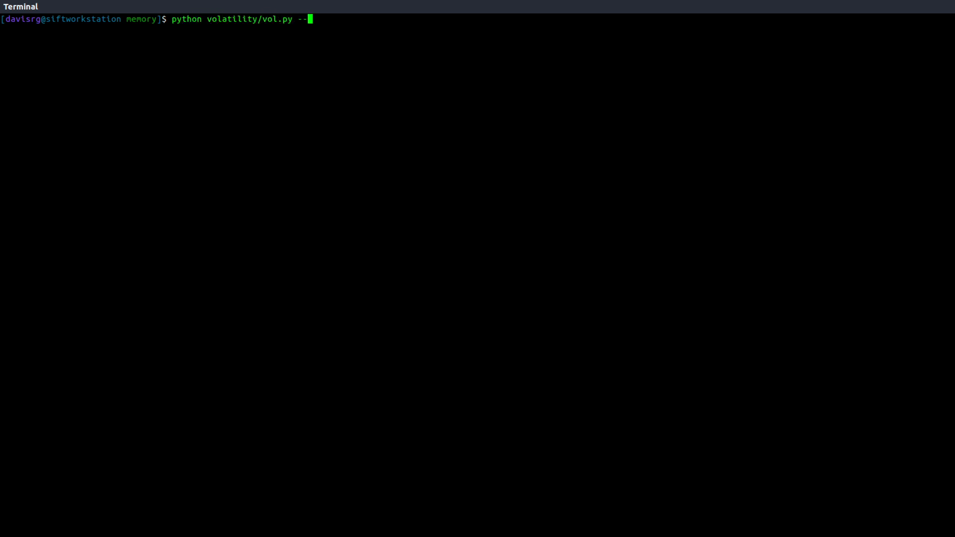
pyautogui.write('info | grep W')
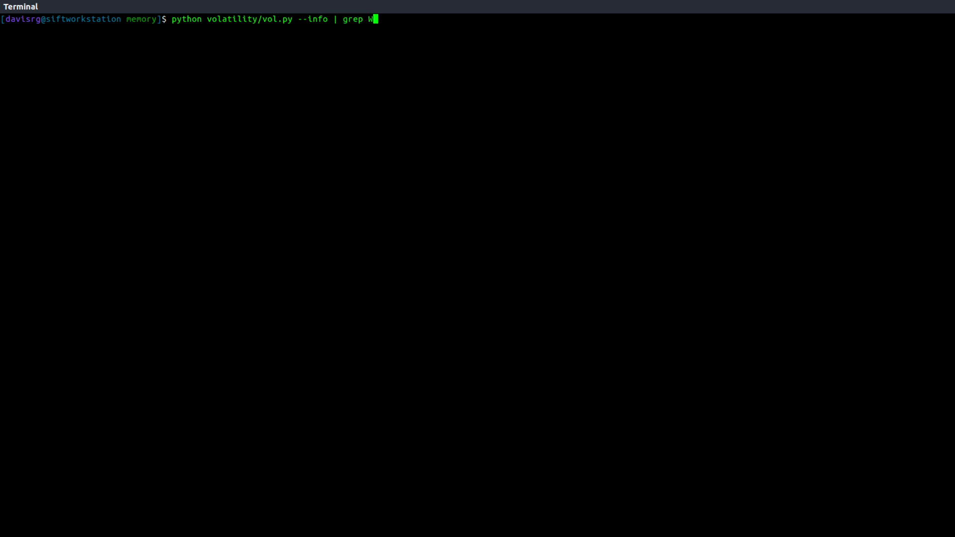
pyautogui.write('in10x64')
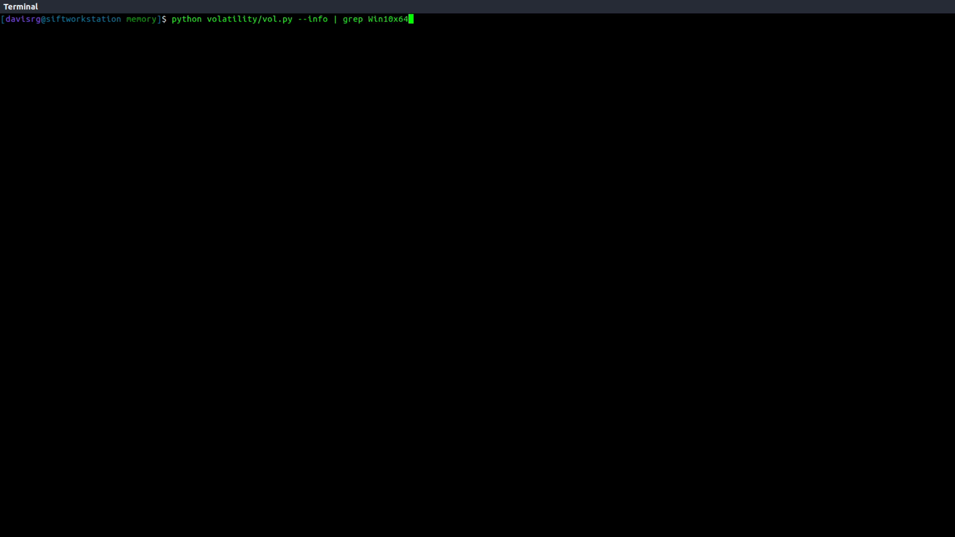
pyautogui.press('Return')
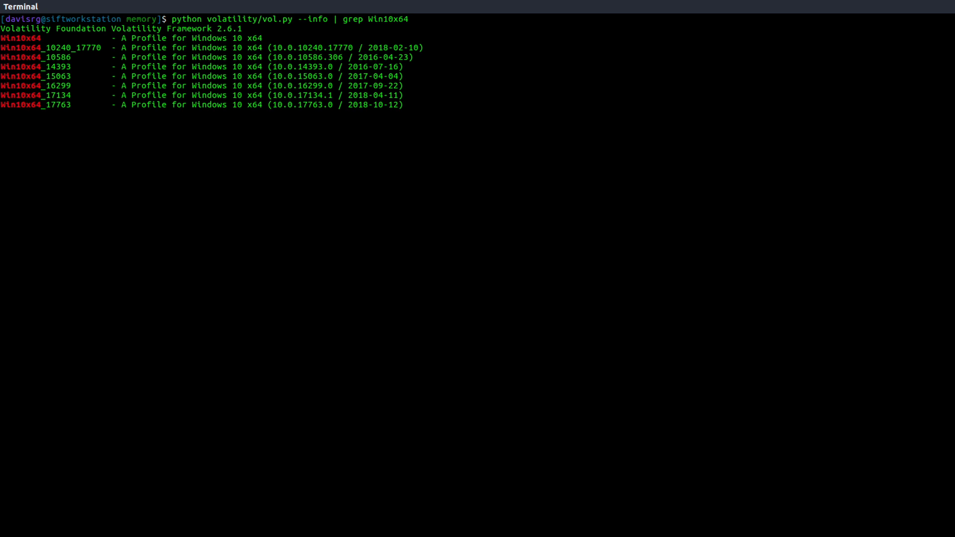
pyautogui.press('Return')
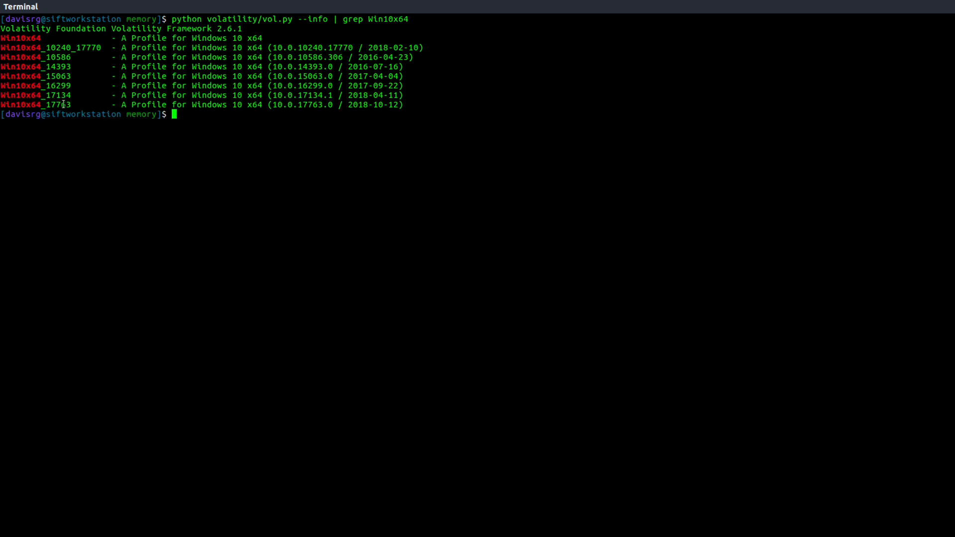
pyautogui.doubleClick(36, 104)
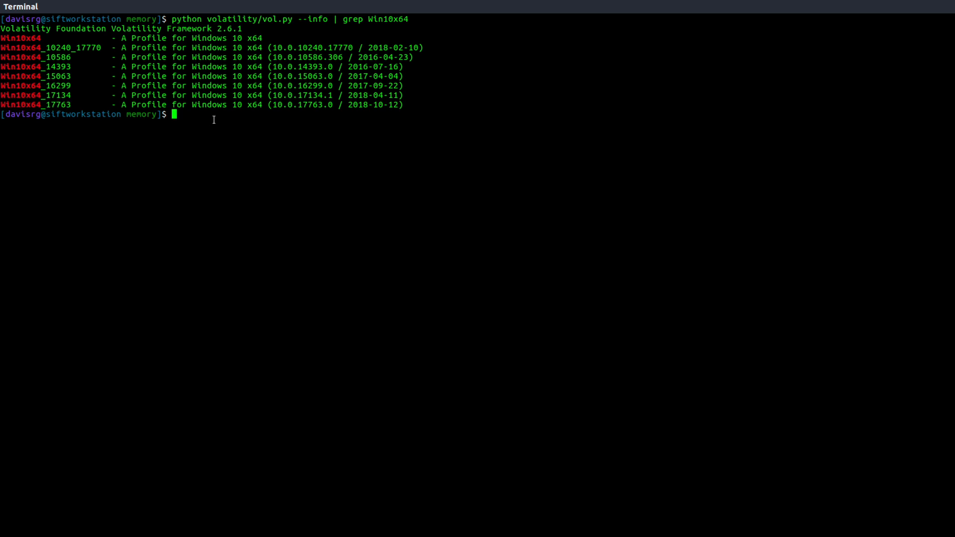
pyautogui.write('c')
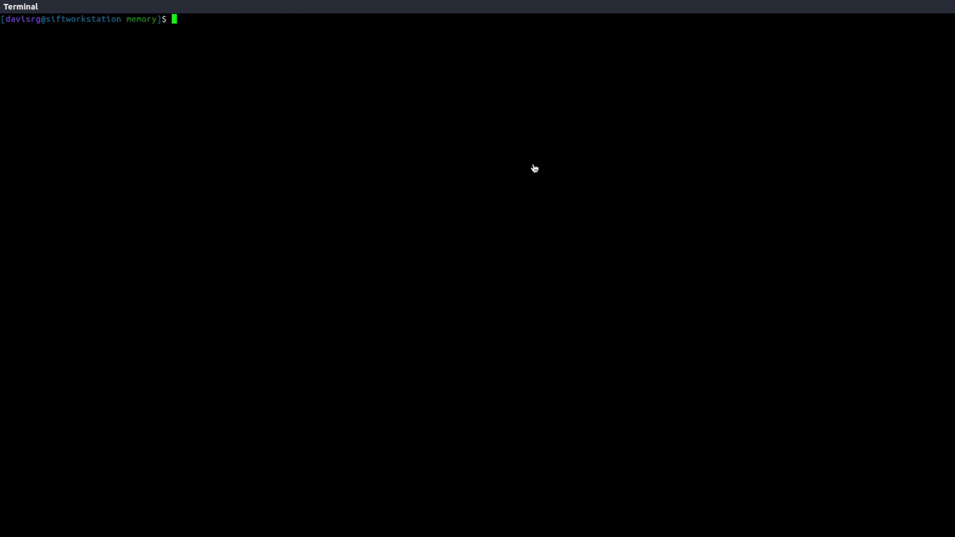
# Enter the processbl help command for infected.raw using profile Win10x64_17763
pyautogui.write('python')
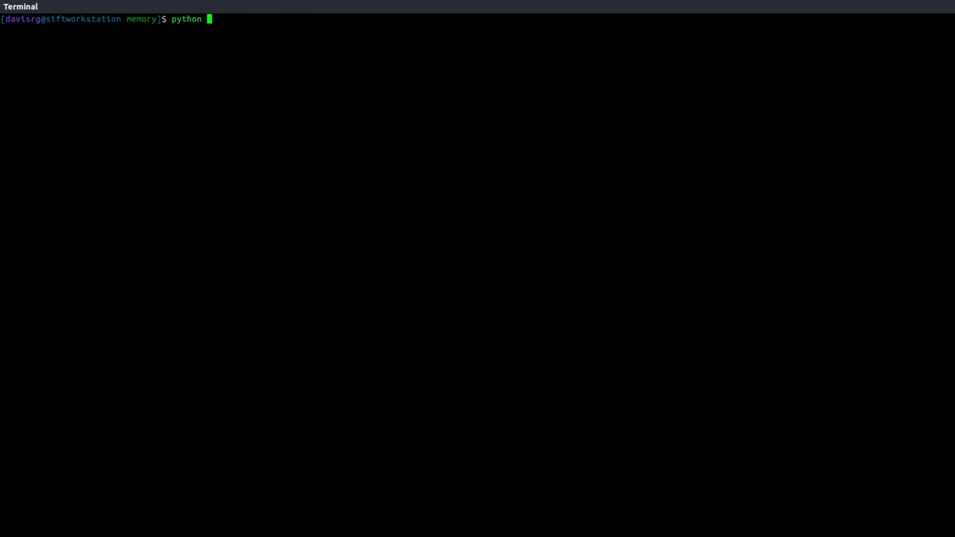
pyautogui.write('volatility/vol.py')
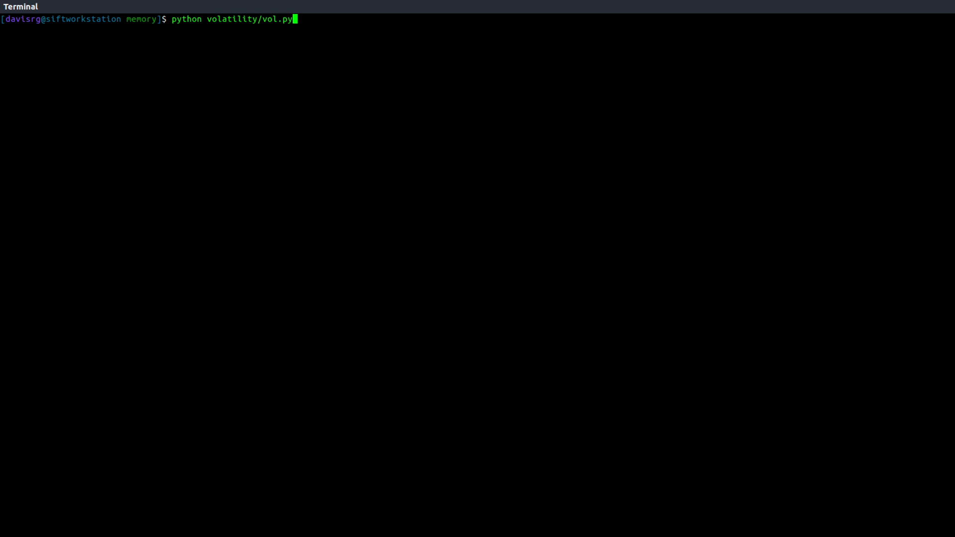
pyautogui.write('-f inf')
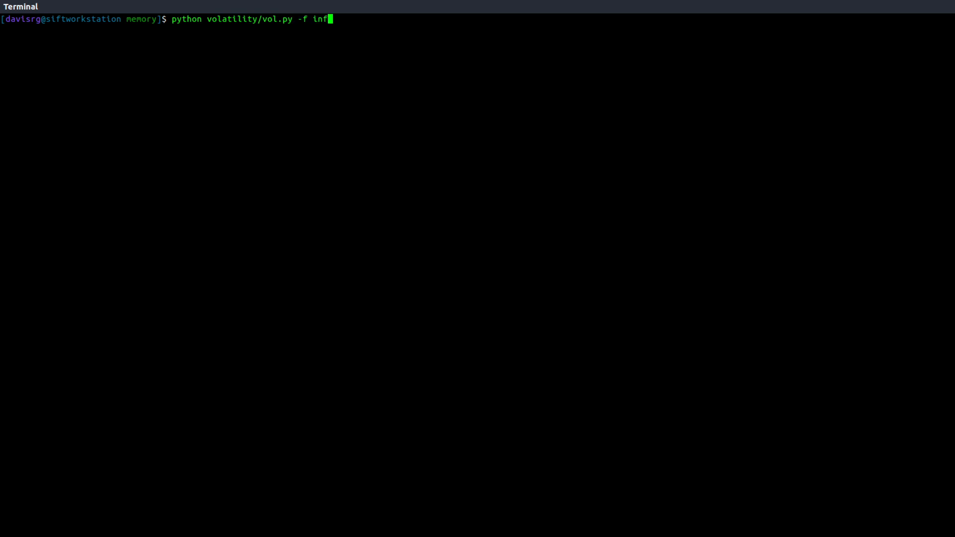
pyautogui.write('ected.raw')
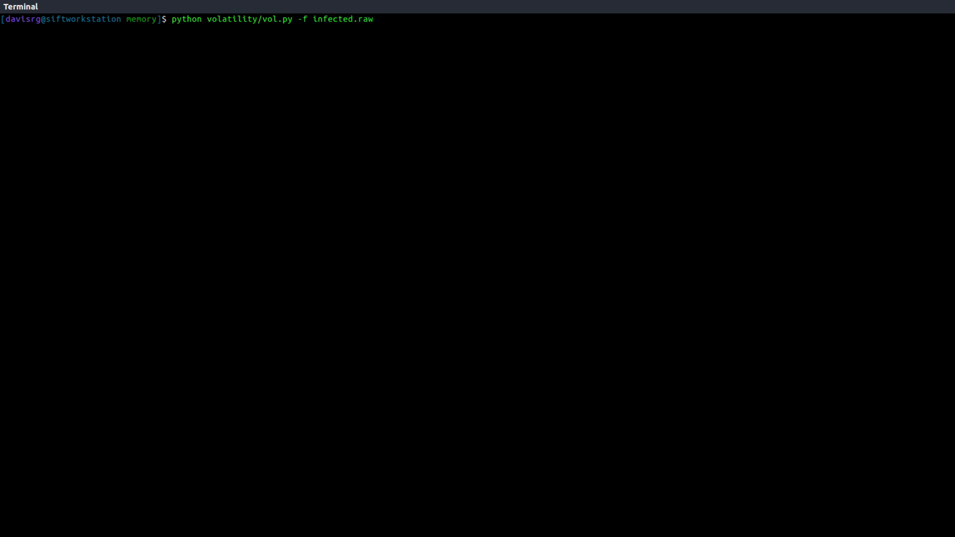
pyautogui.write('--profile=Win')
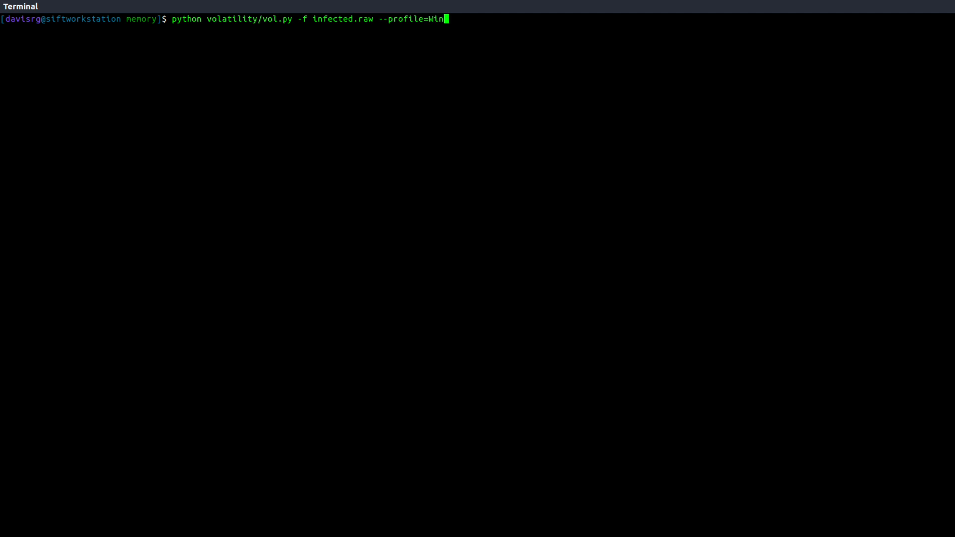
pyautogui.write('10x64')
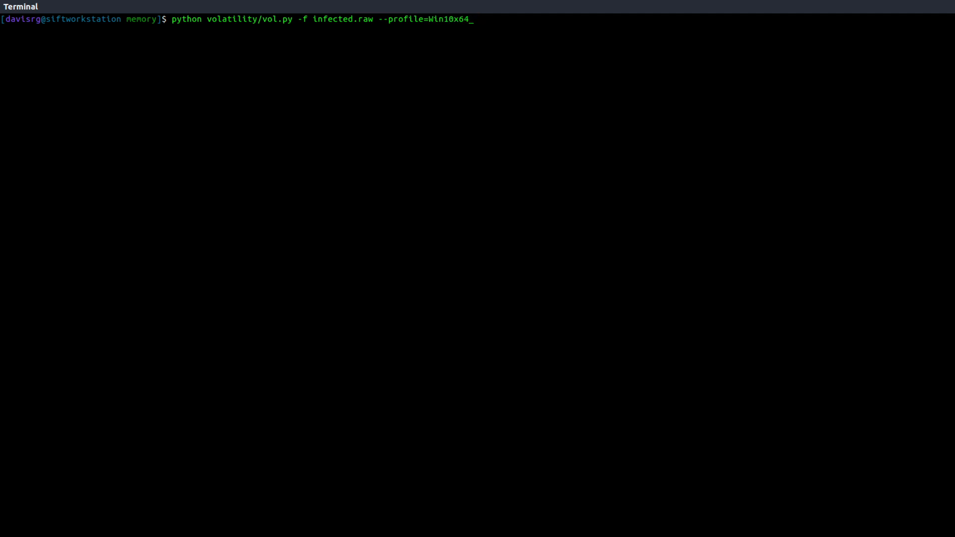
pyautogui.write('_17763')
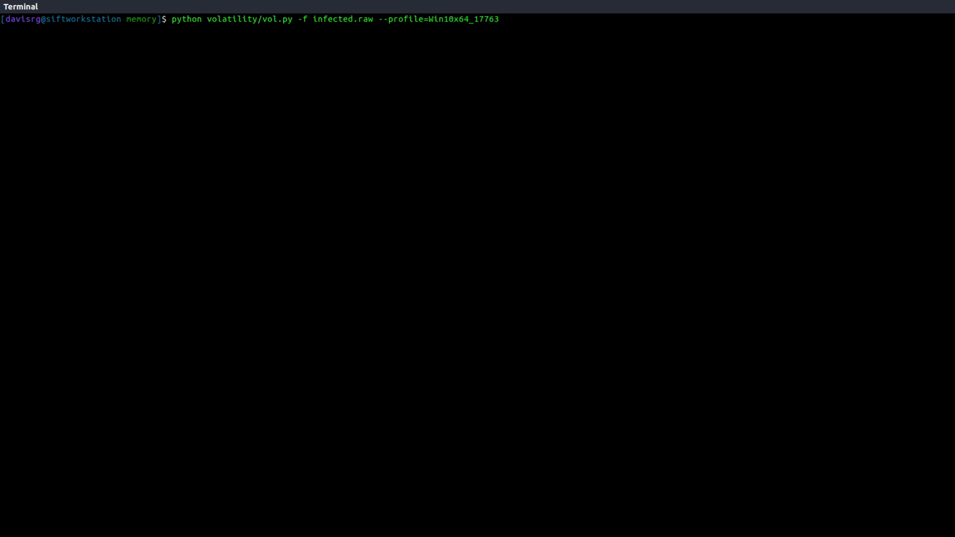
pyautogui.write('processbl -h')
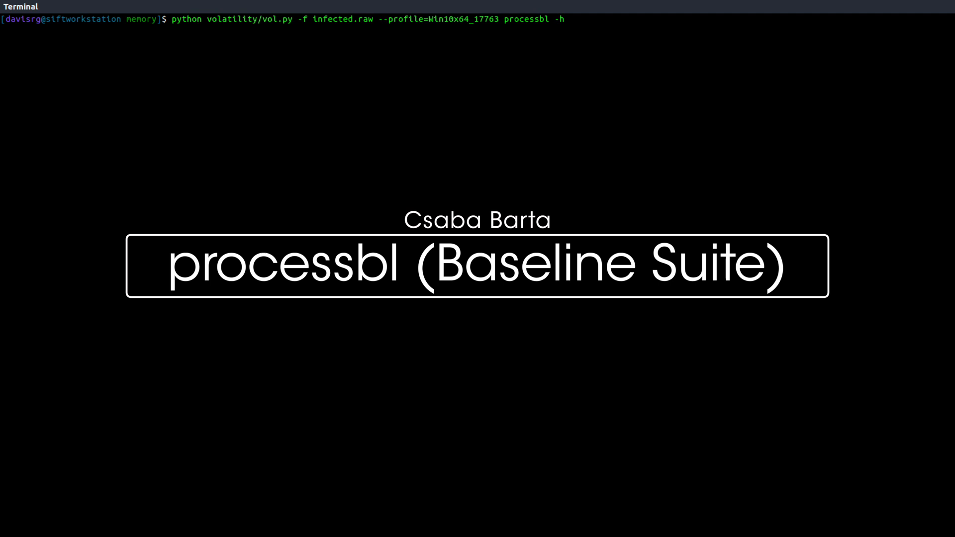
pyautogui.press('Return')
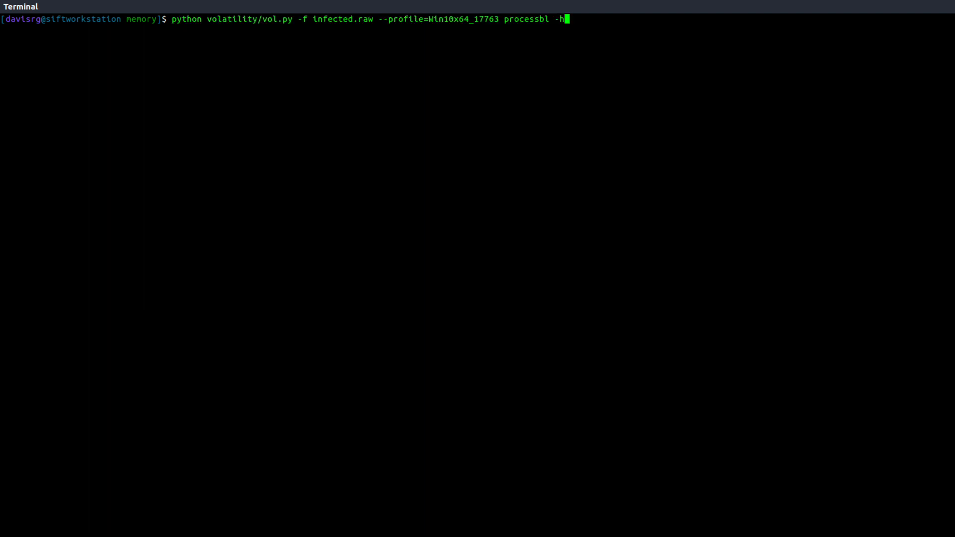
# Run processbl against baseline clean.raw with -U, discarding errors to /dev/null
pyautogui.write('B')
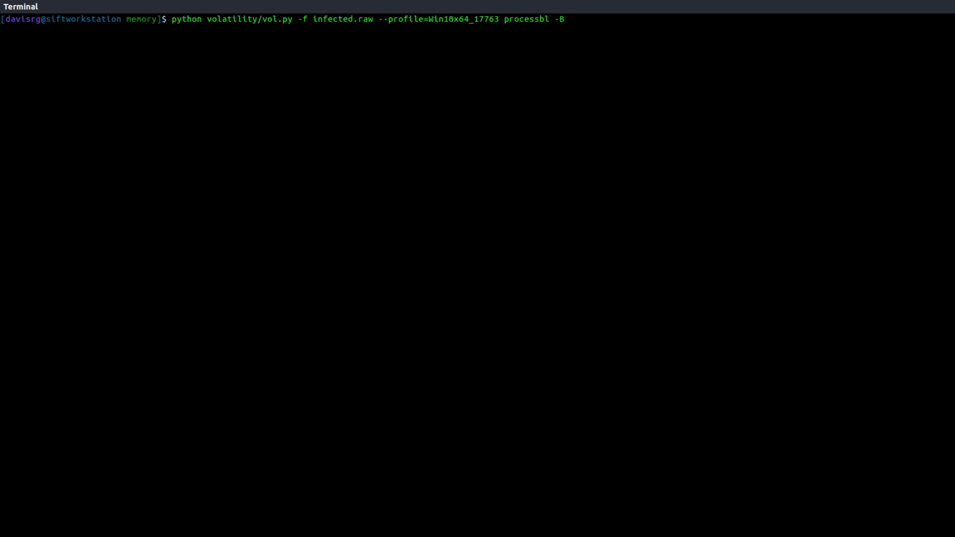
pyautogui.write('c')
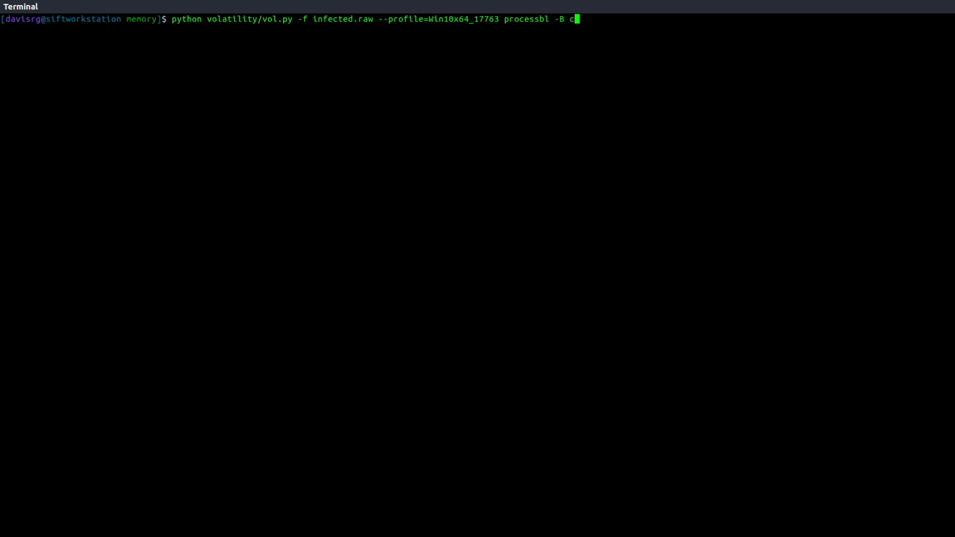
pyautogui.write('lean.raw')
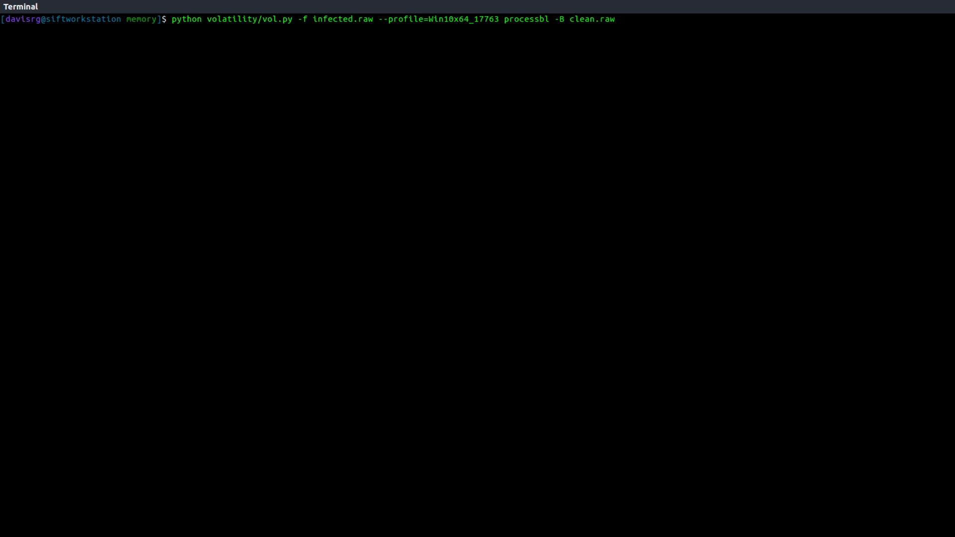
pyautogui.write('-U')
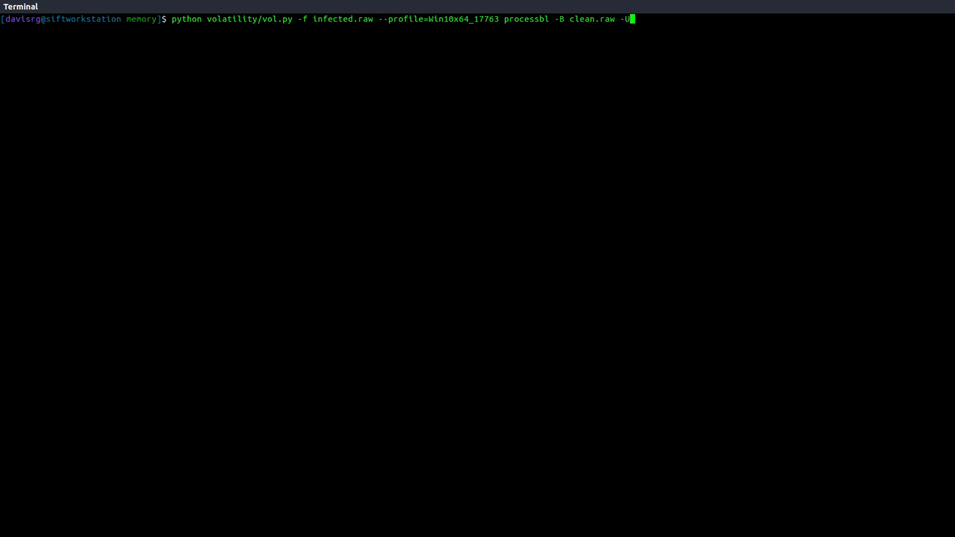
pyautogui.write('2>')
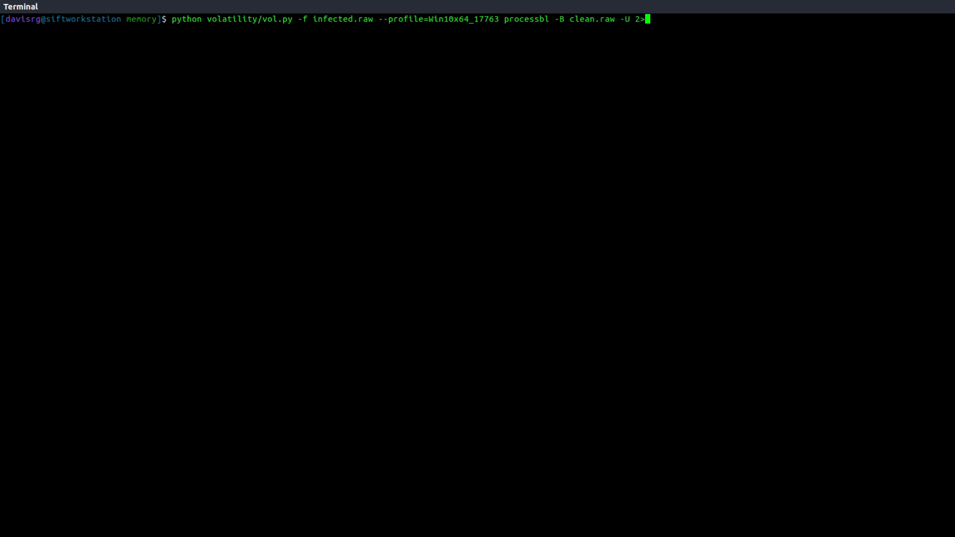
pyautogui.write('/dev/null')
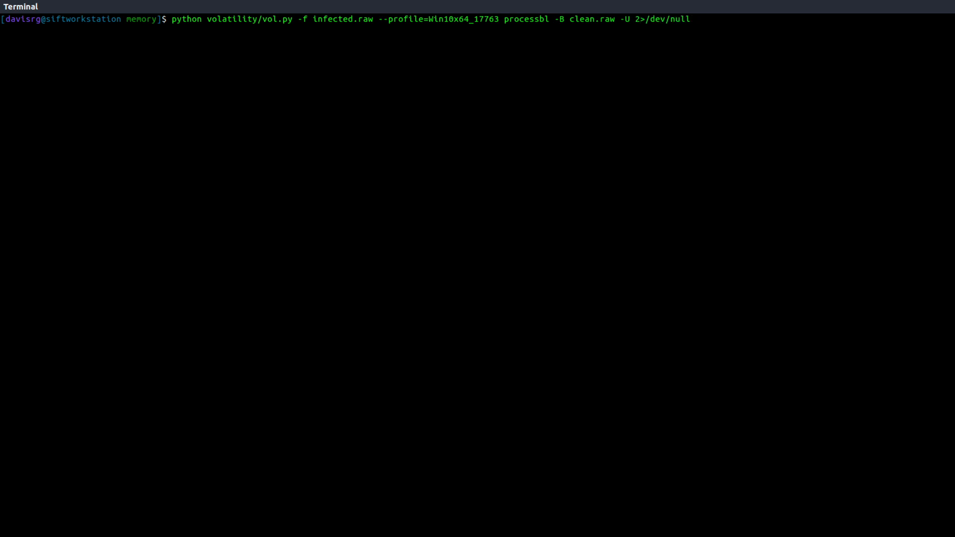
pyautogui.press('Return')
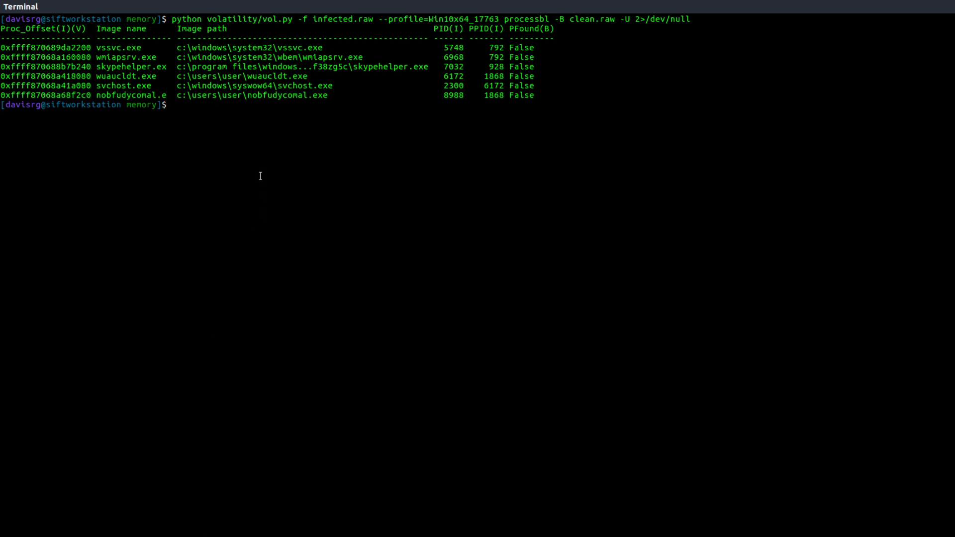
pyautogui.moveTo(260, 134)
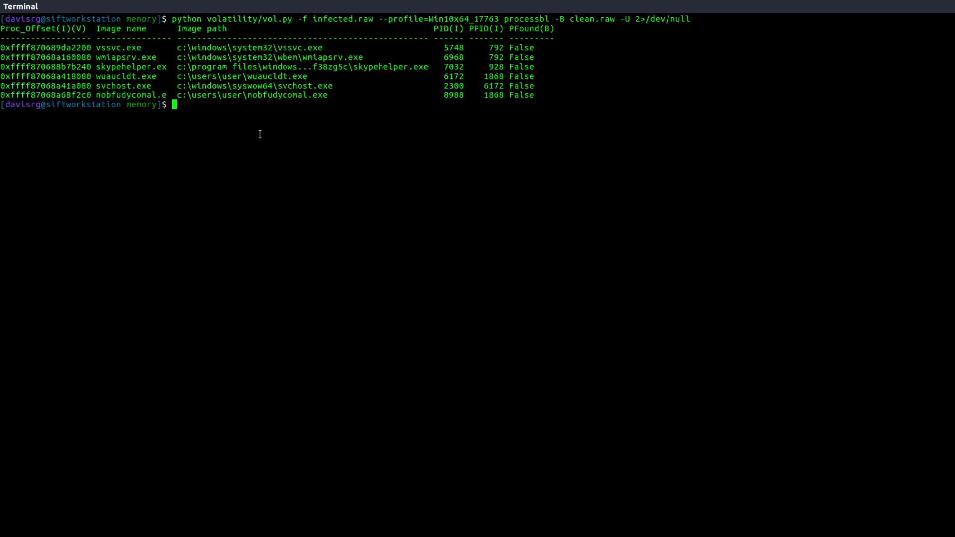
pyautogui.moveTo(177, 76)
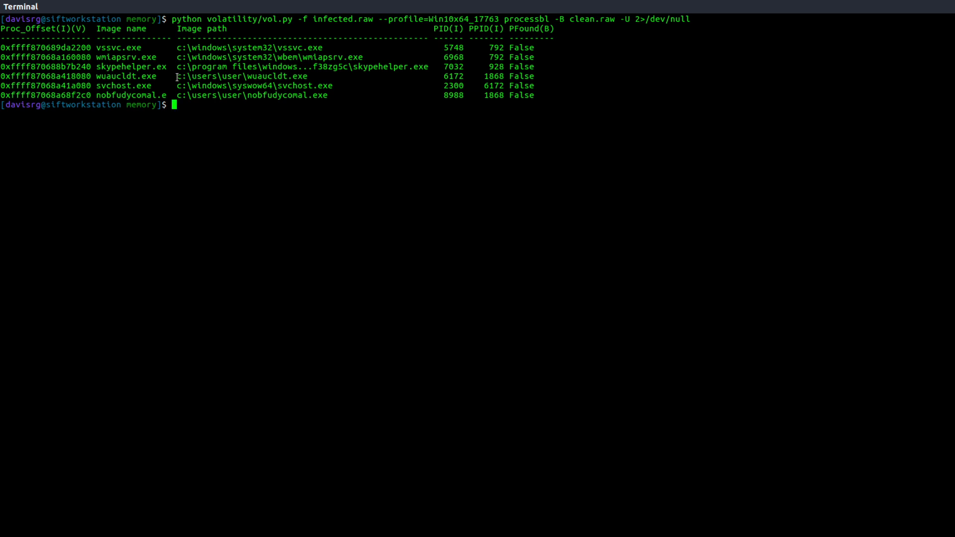
# Select the wuaucldt.exe path, its PID 6172, and the nobfudycomal.exe path
pyautogui.doubleClick(241, 76)
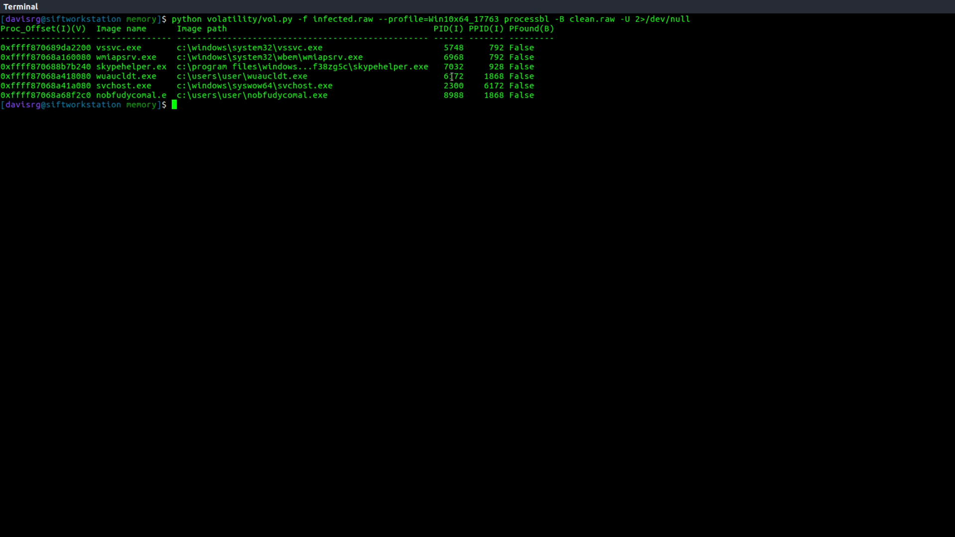
pyautogui.doubleClick(454, 76)
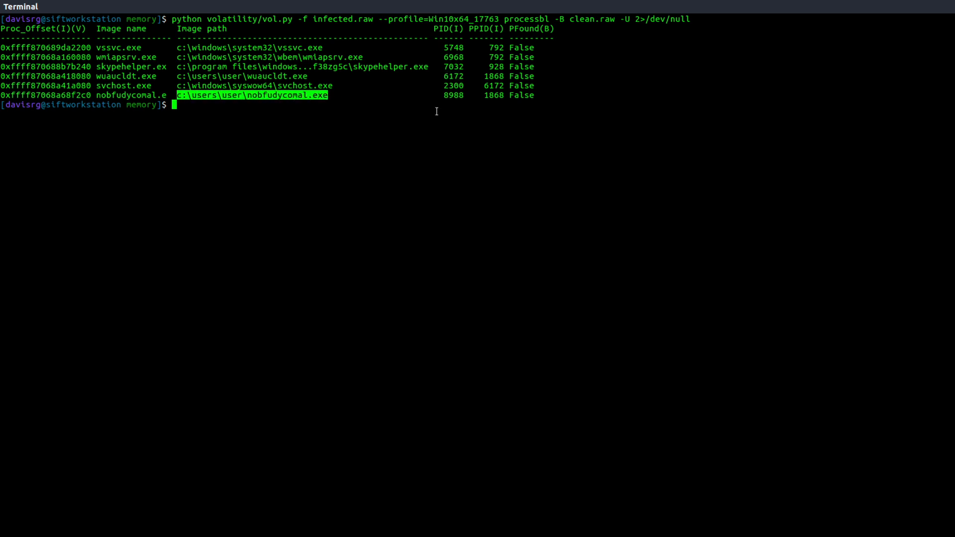
pyautogui.doubleClick(453, 95)
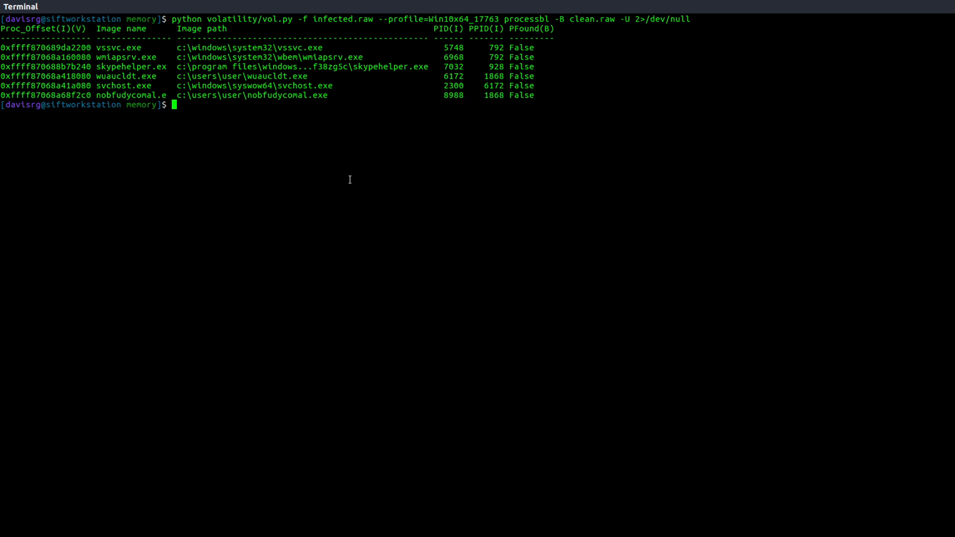
pyautogui.moveTo(337, 87)
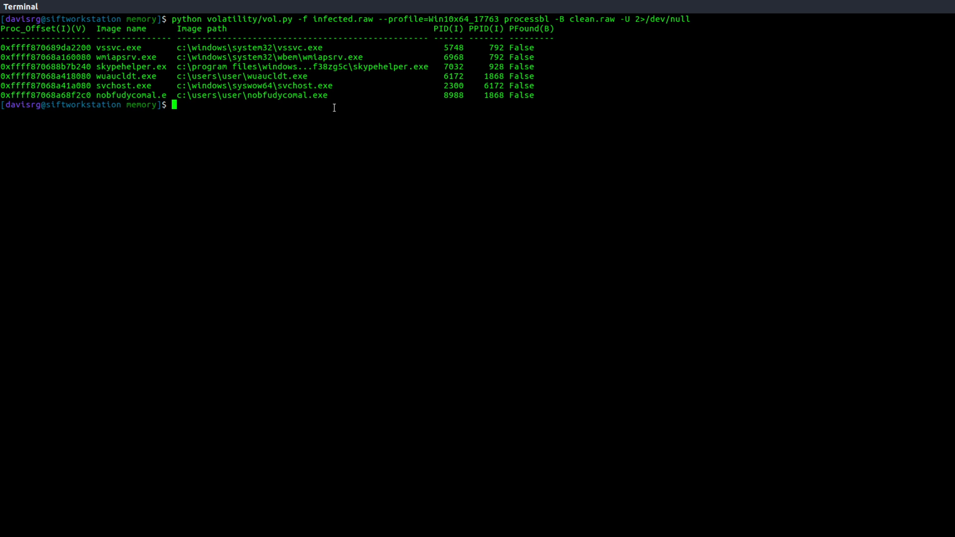
pyautogui.moveTo(344, 156)
pyautogui.write('python volatility/vol.py -f infected.raw --profile=Win10x64_17763 servicebl -B clean.raw -U 2>/dev/null')
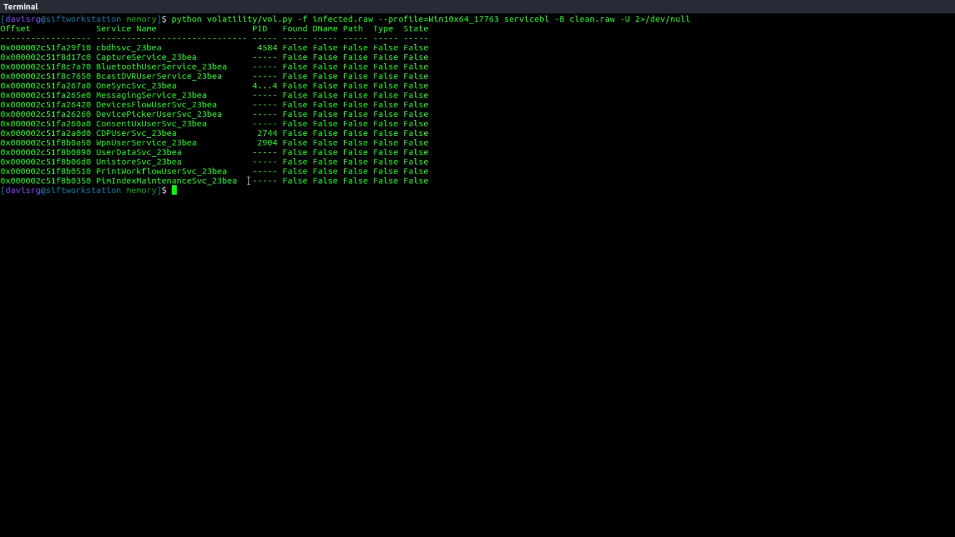
pyautogui.moveTo(248, 199)
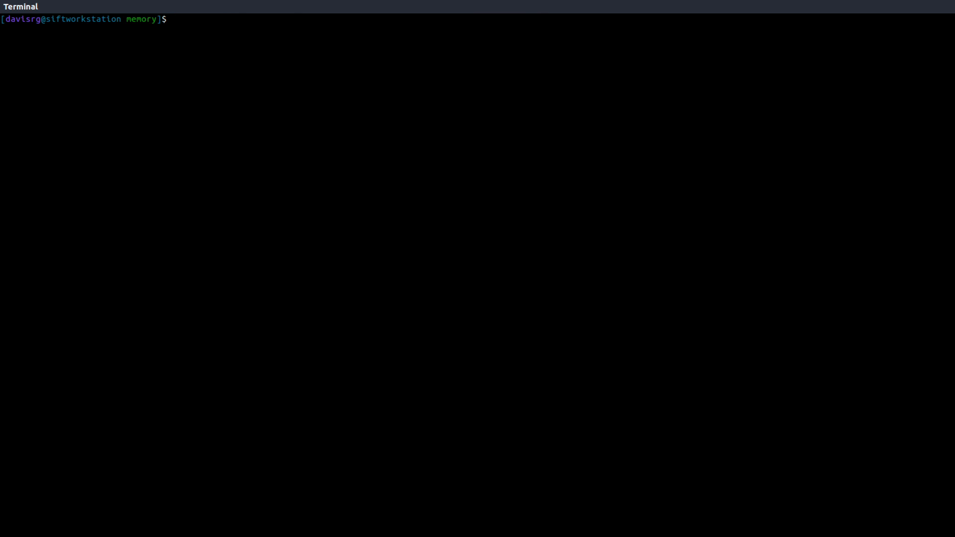
# Run the baseline comparison of infected.raw against clean.raw under profile Win10x64_17763
pyautogui.write('python volatility/vol.py -f infected.raw --profile=Win10x64_17763 servicebl -B clean.raw -U 2>/dev/null')
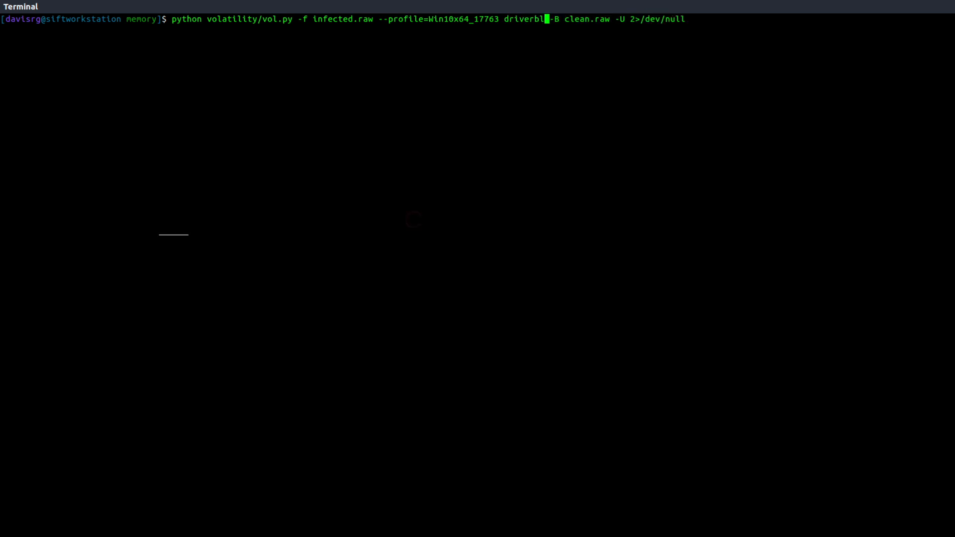
pyautogui.press('Return')
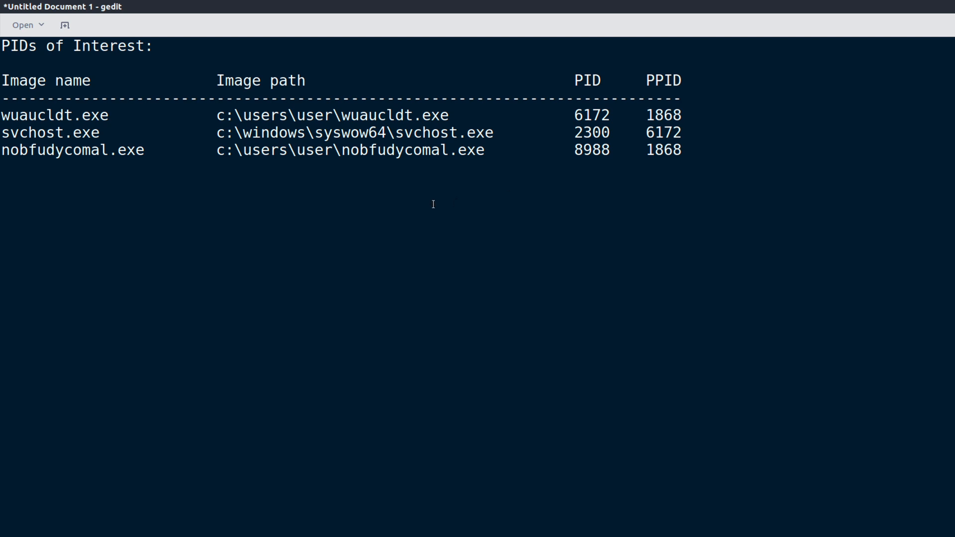
pyautogui.moveTo(262, 179)
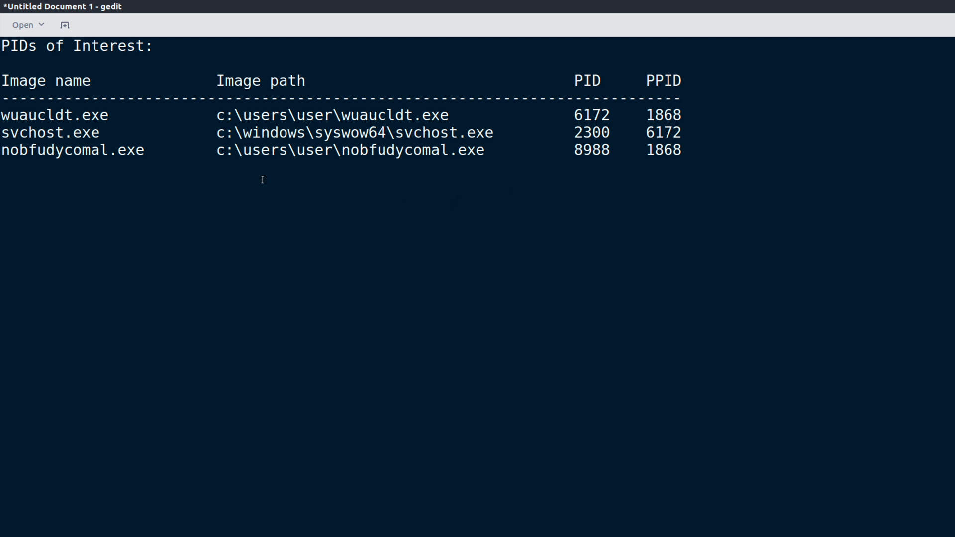
pyautogui.moveTo(621, 138)
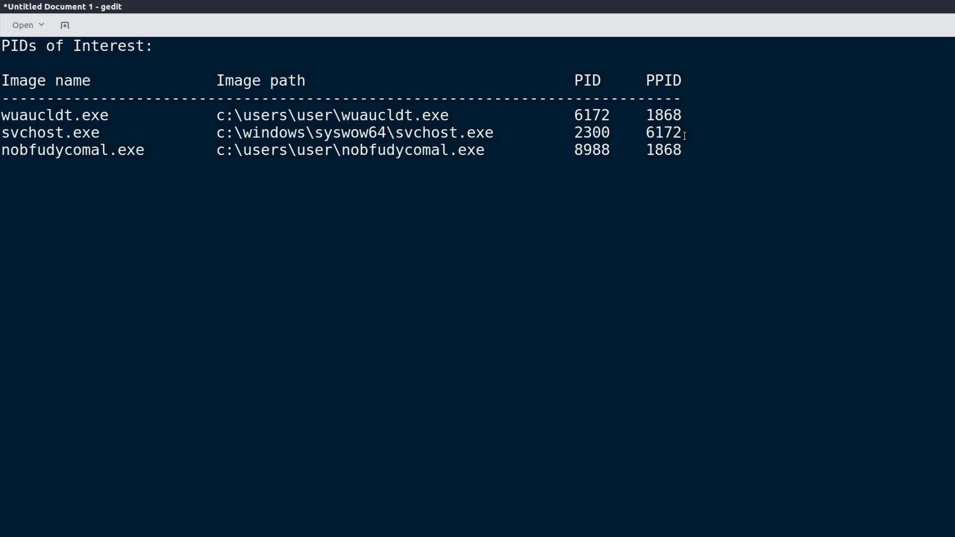
# Select svchost.exe's parent PID 6172 in the PIDs of Interest note
pyautogui.doubleClick(663, 115)
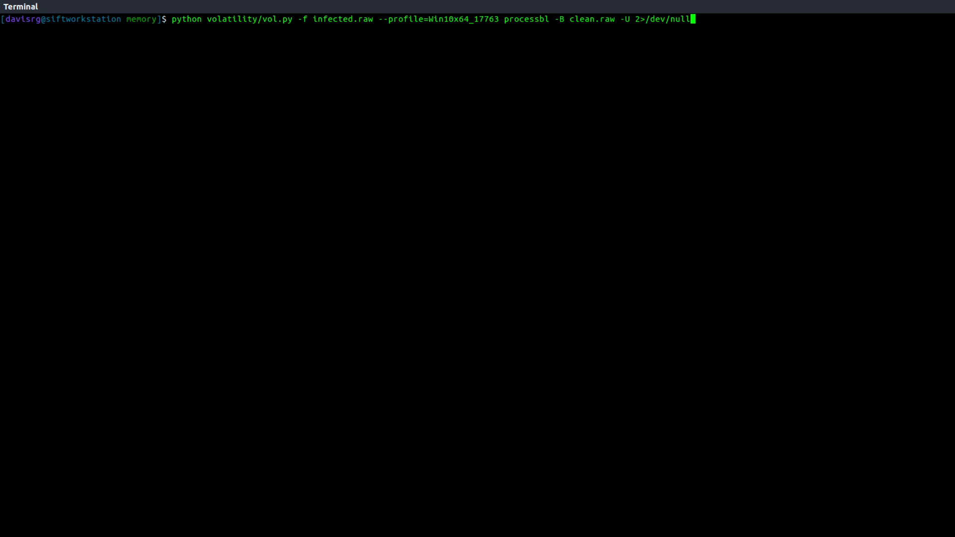
# List processes whose parent is PID 1868, then type clear at the prompt
pyautogui.press('BackSpace')
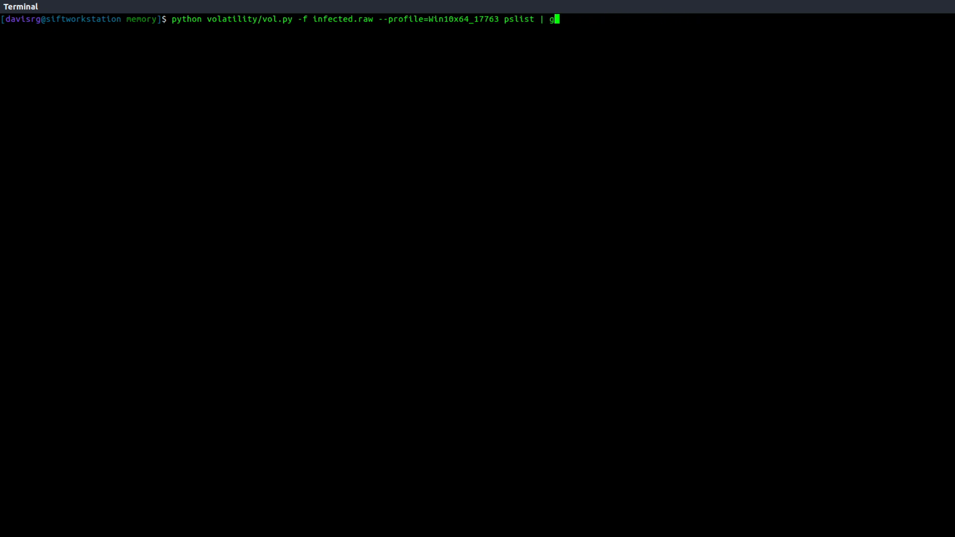
pyautogui.write('rep 1868')
pyautogui.press('Return')
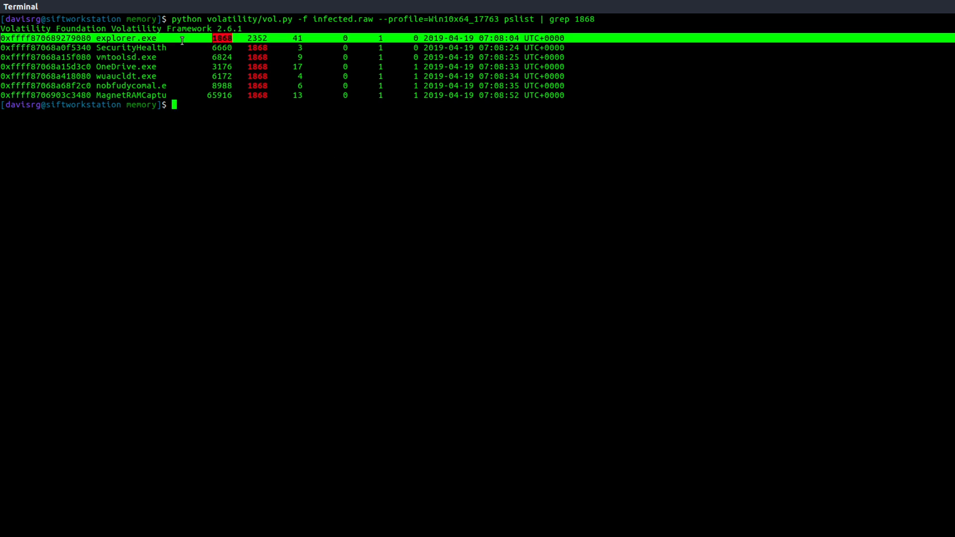
pyautogui.moveTo(249, 168)
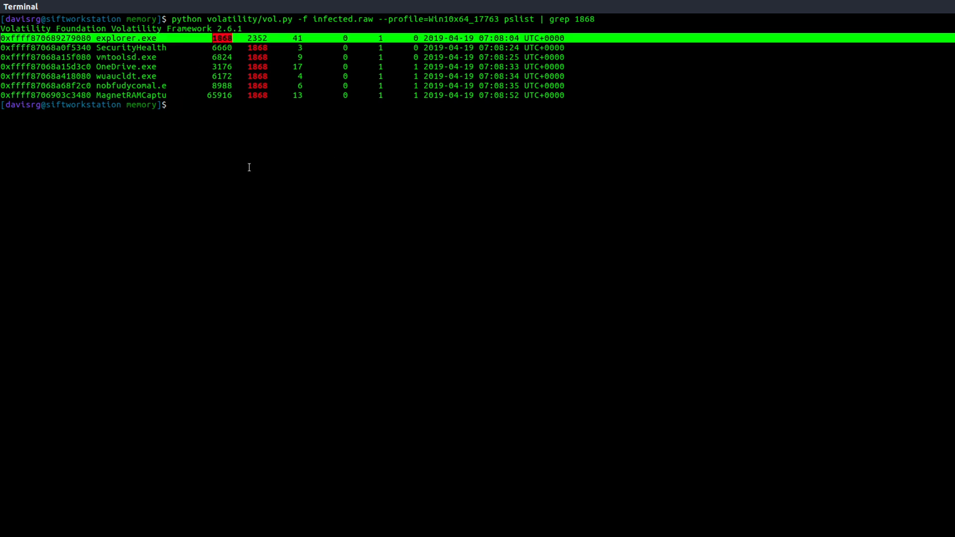
pyautogui.moveTo(255, 145)
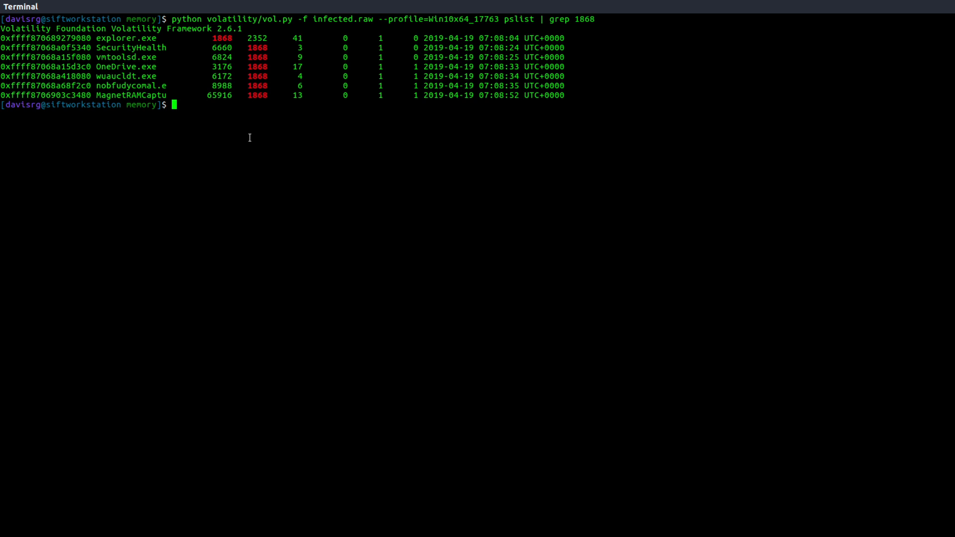
pyautogui.write('clear')
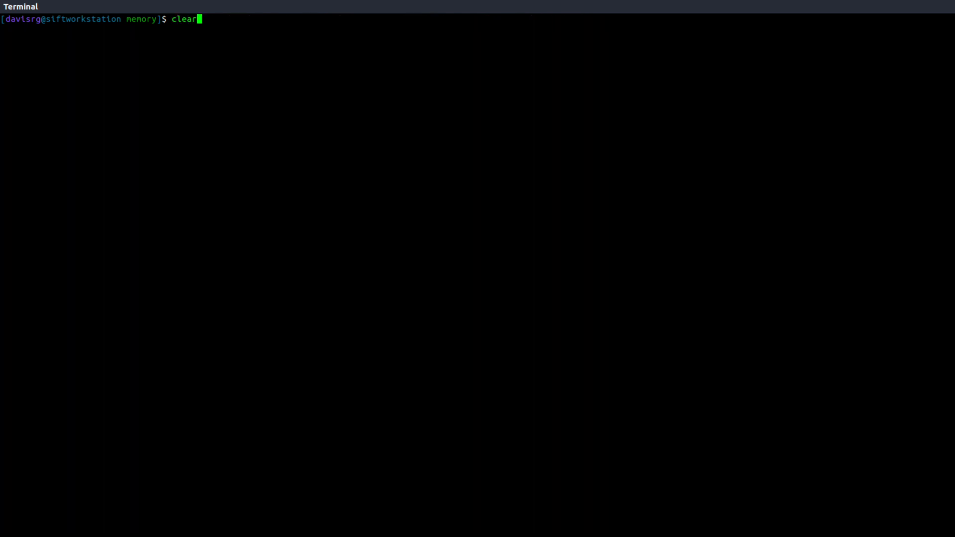
# Run malfind on infected.raw with profile Win10x64_17763 and page through results
pyautogui.write('python volatility/vol.py -f infected.raw --profile=Win10x64_17763 p')
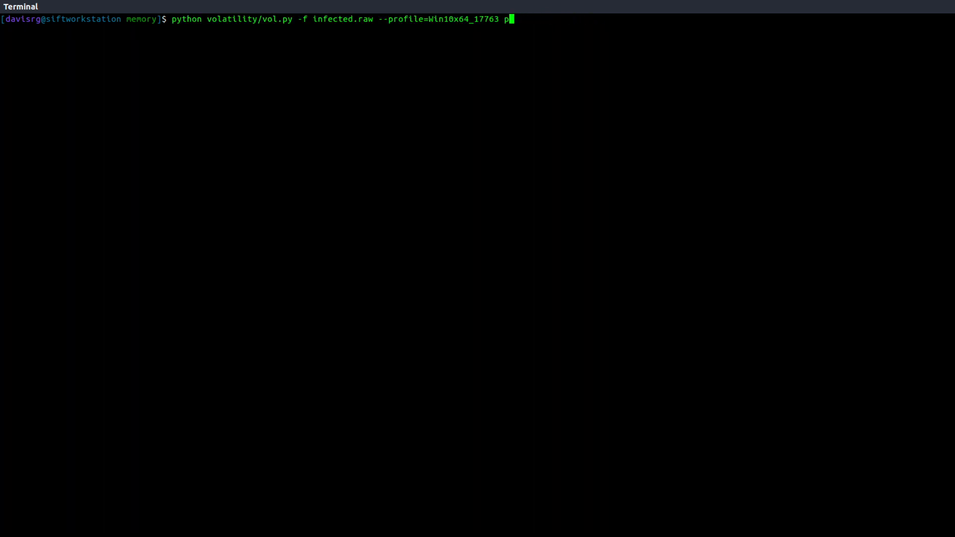
pyautogui.write('malfind | more')
pyautogui.press('Return')
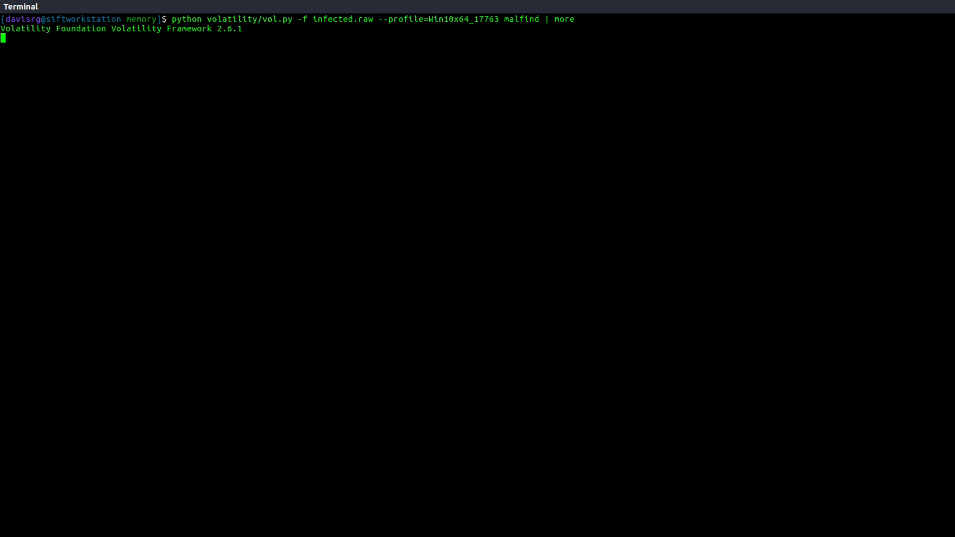
pyautogui.press('Return')
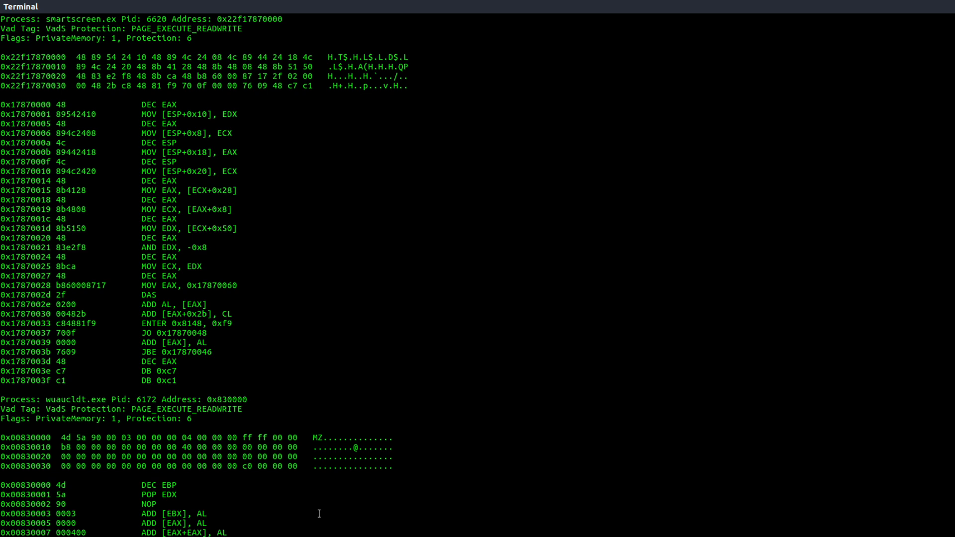
# Scroll the malfind output to the svchost.exe 2300 and nobfudycomal.exe 8988 regions
pyautogui.scroll(-3)
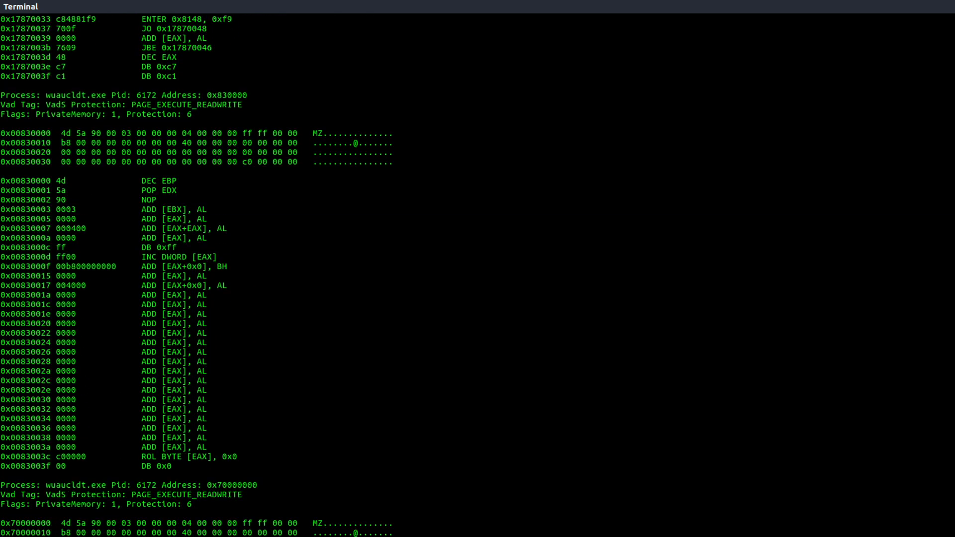
pyautogui.scroll(-3)
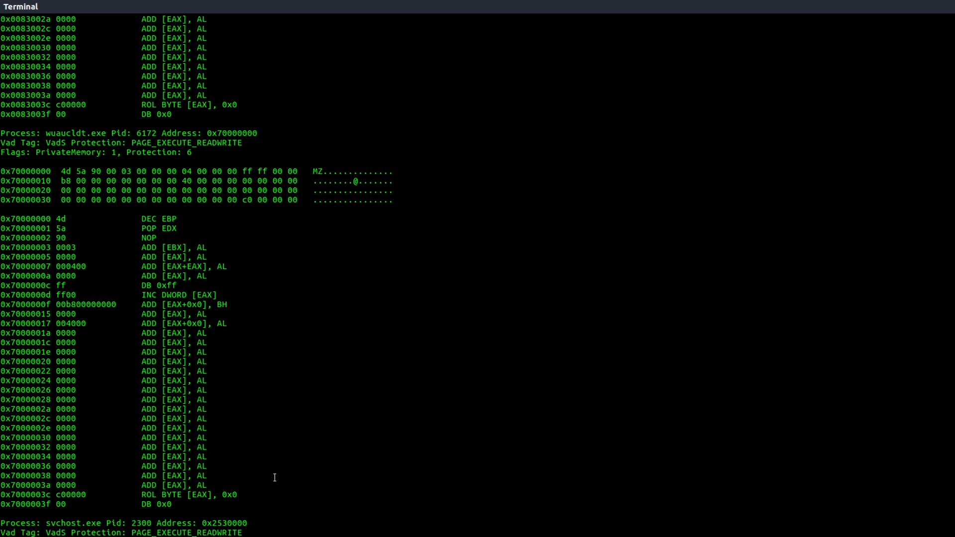
pyautogui.moveTo(193, 429)
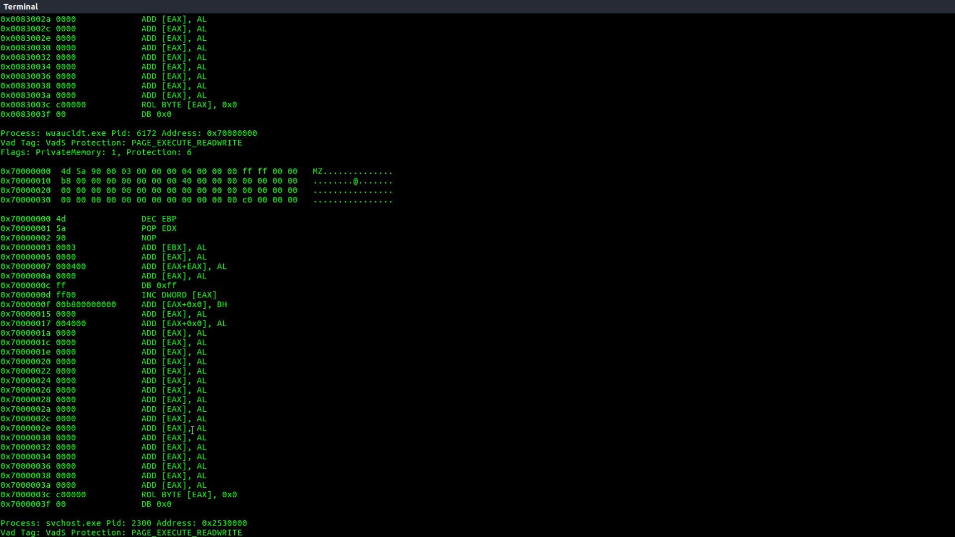
pyautogui.scroll(-3)
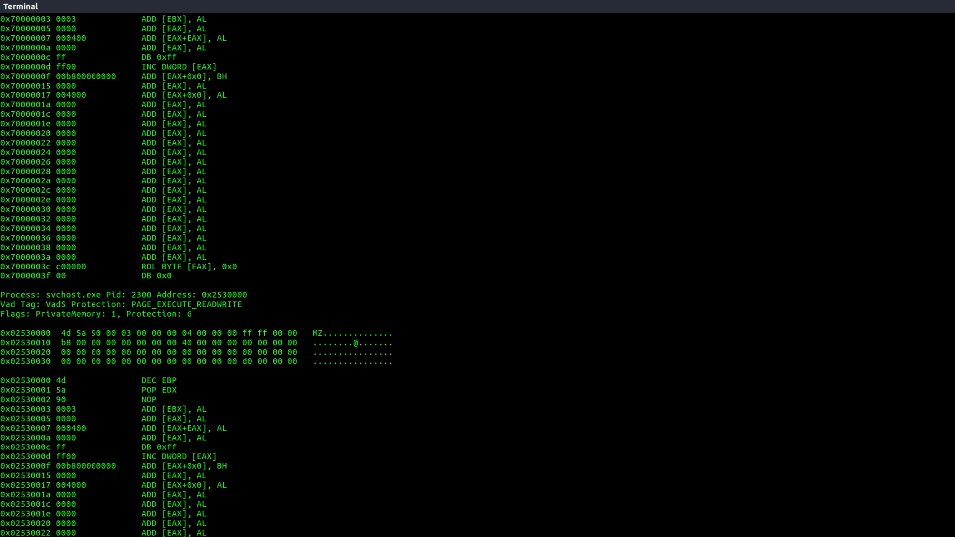
pyautogui.scroll(-3)
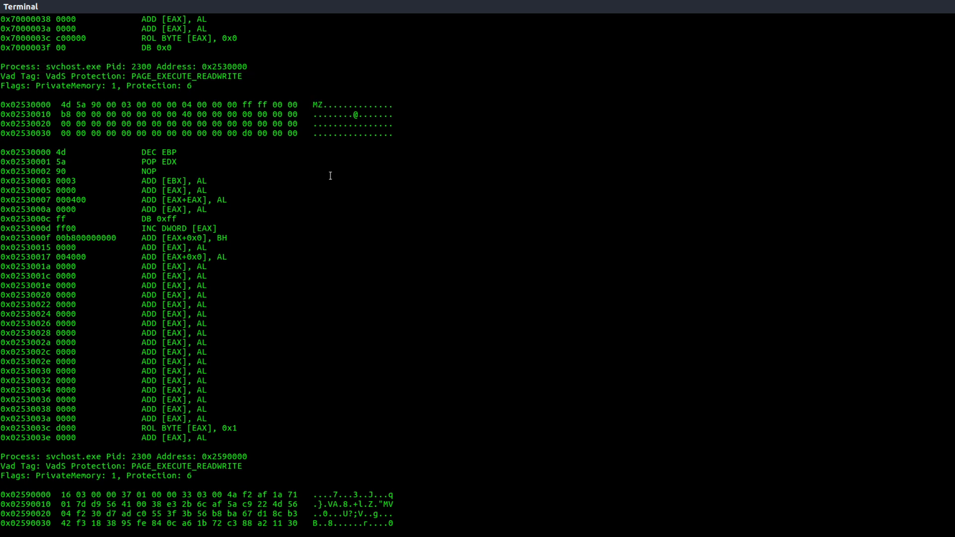
pyautogui.scroll(-3)
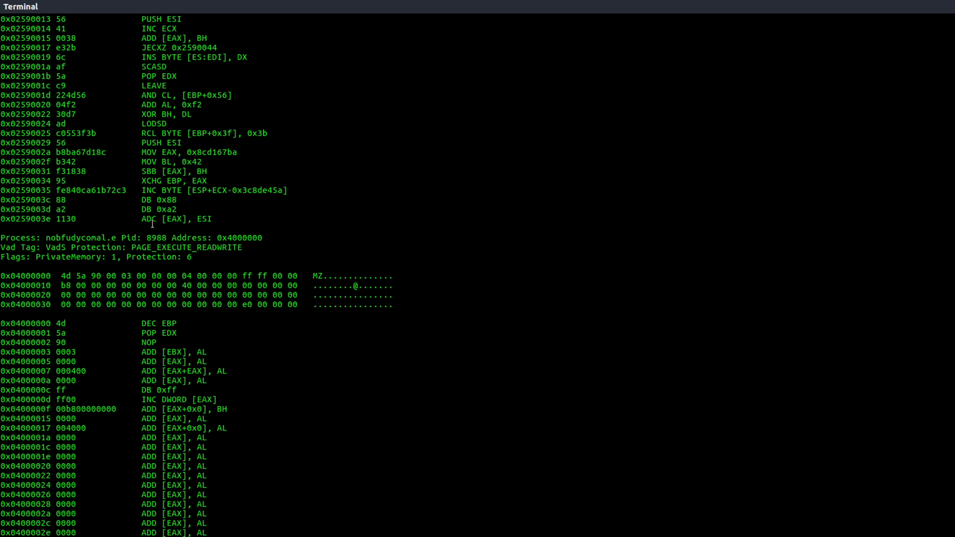
pyautogui.moveTo(152, 238)
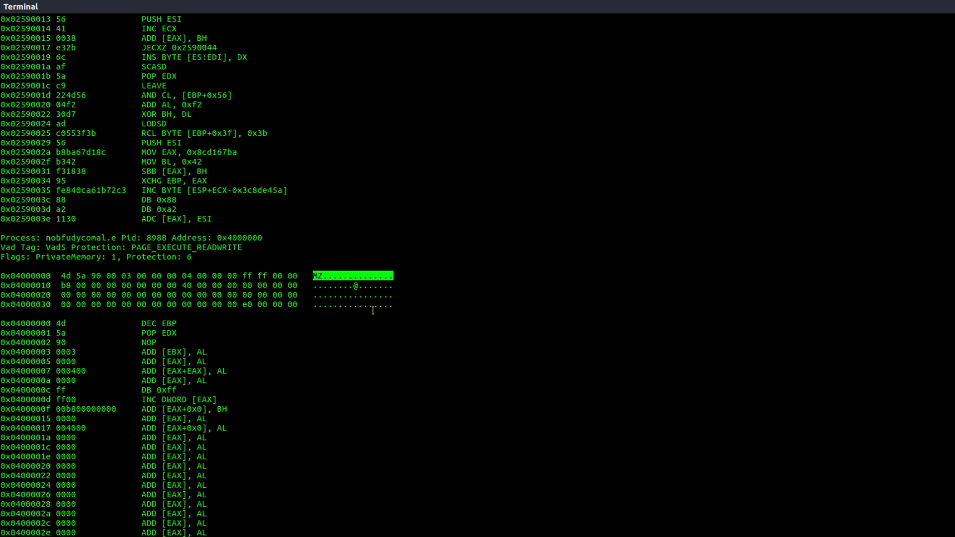
pyautogui.scroll(-3)
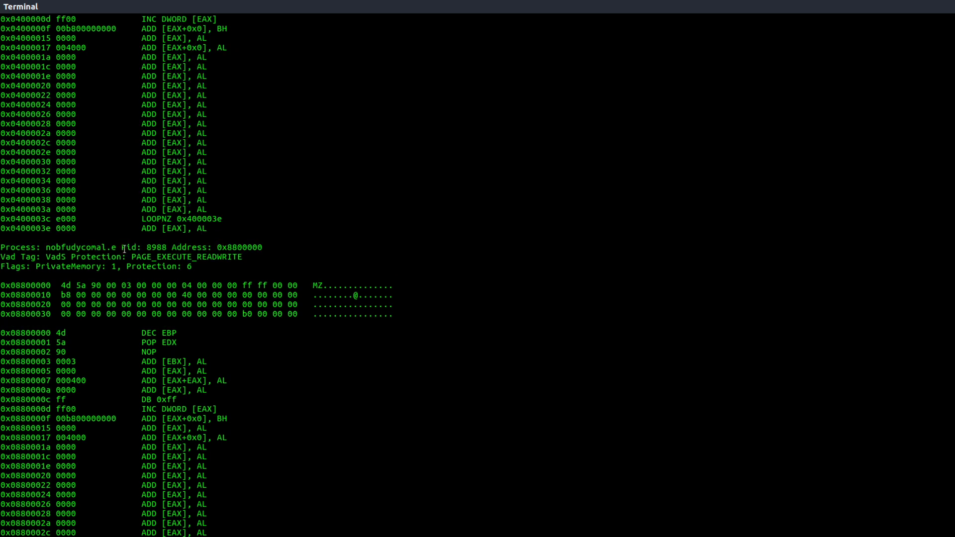
pyautogui.moveTo(413, 373)
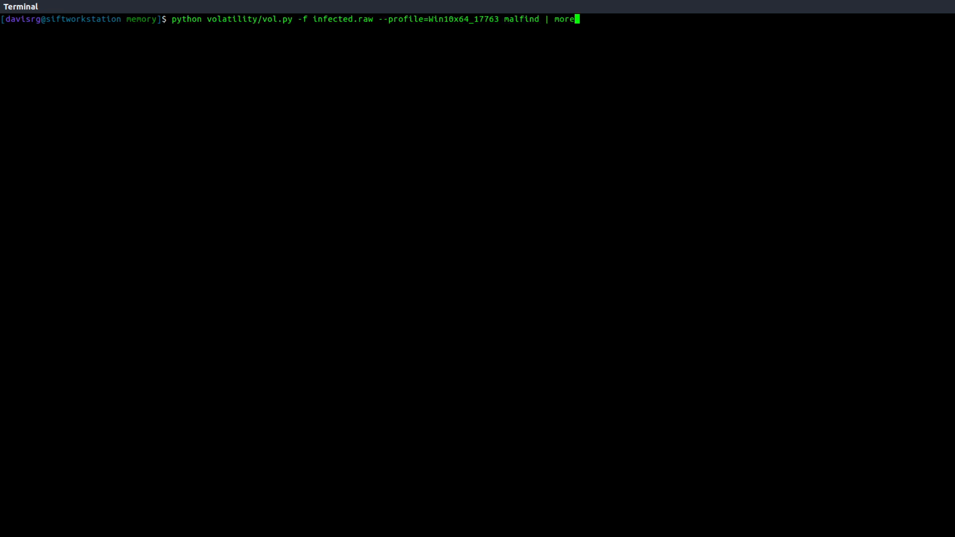
# Dump process 6172 into the working folder with procdump --dump-dir=./
pyautogui.press('BackSpace')
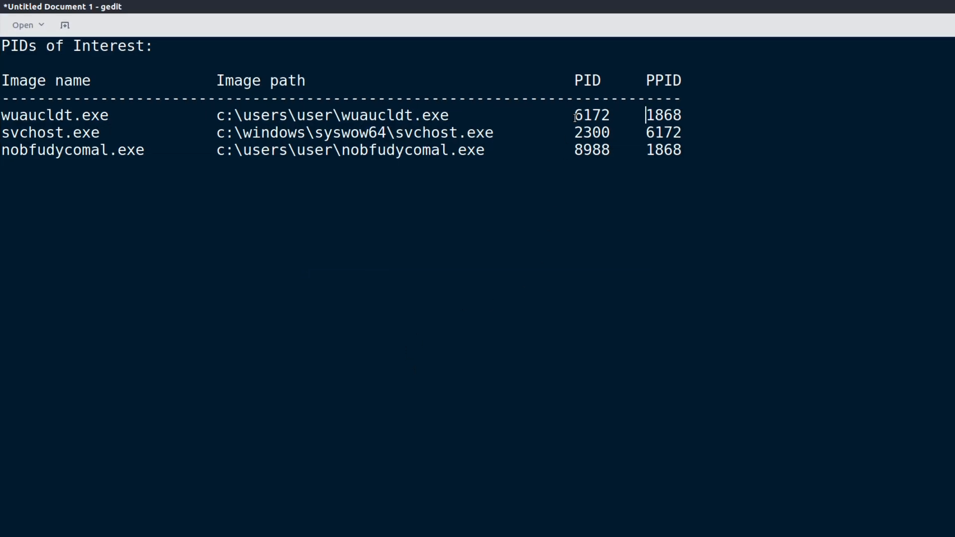
pyautogui.doubleClick(591, 115)
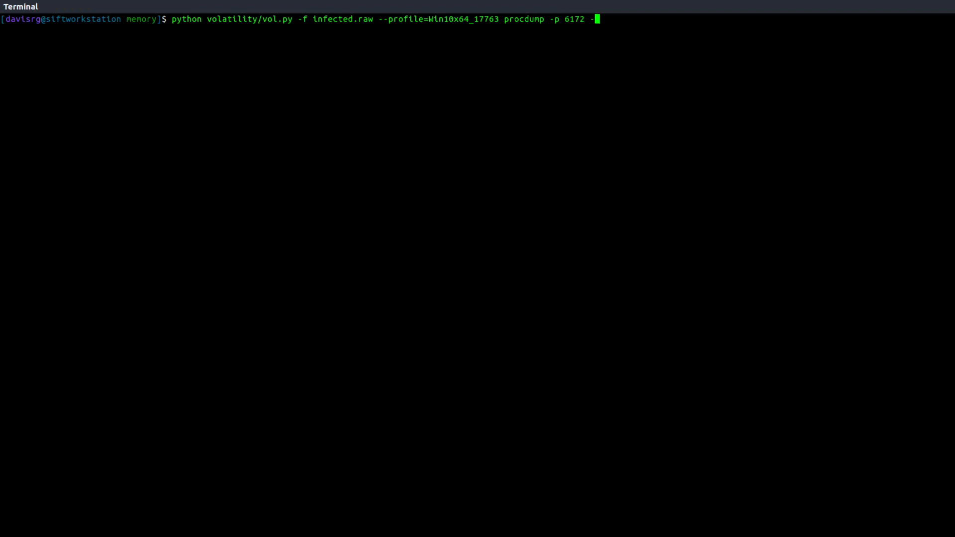
pyautogui.write('-dump-dir=')
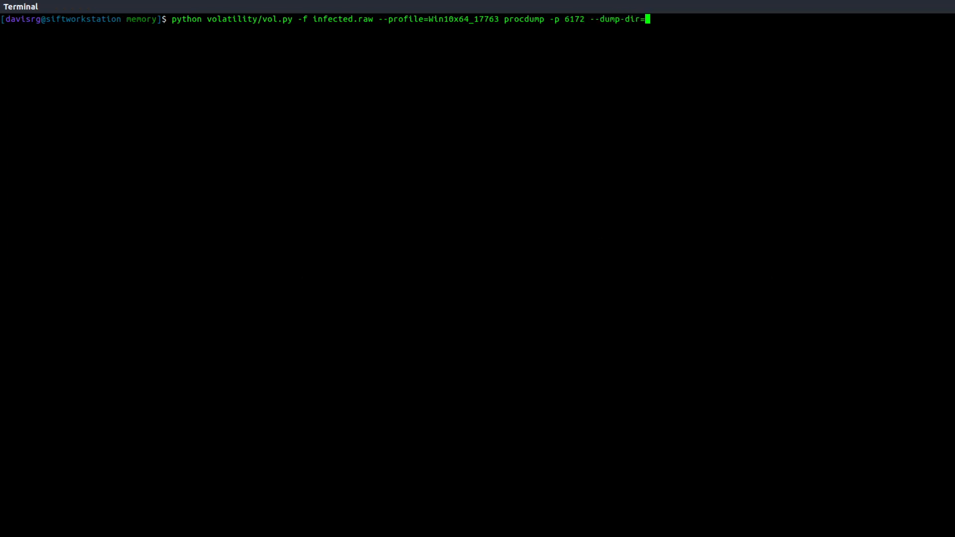
pyautogui.press('Return')
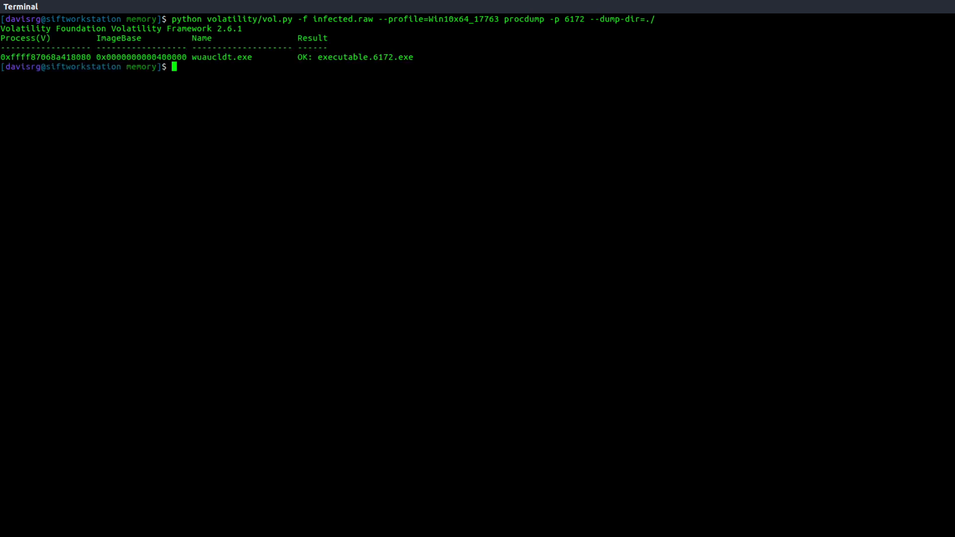
# Dump processes 2300 and 8988 the same way by recalling the command
pyautogui.press('Return')
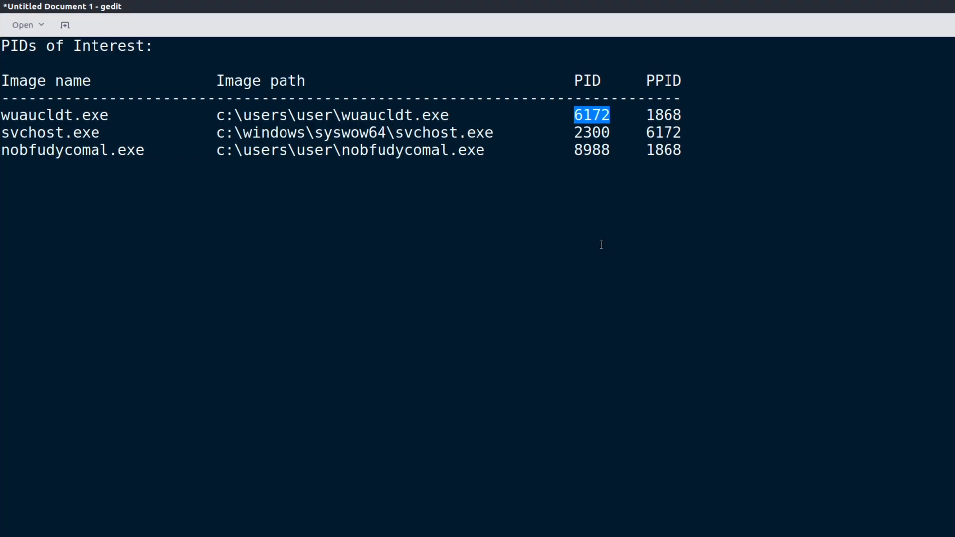
pyautogui.doubleClick(591, 132)
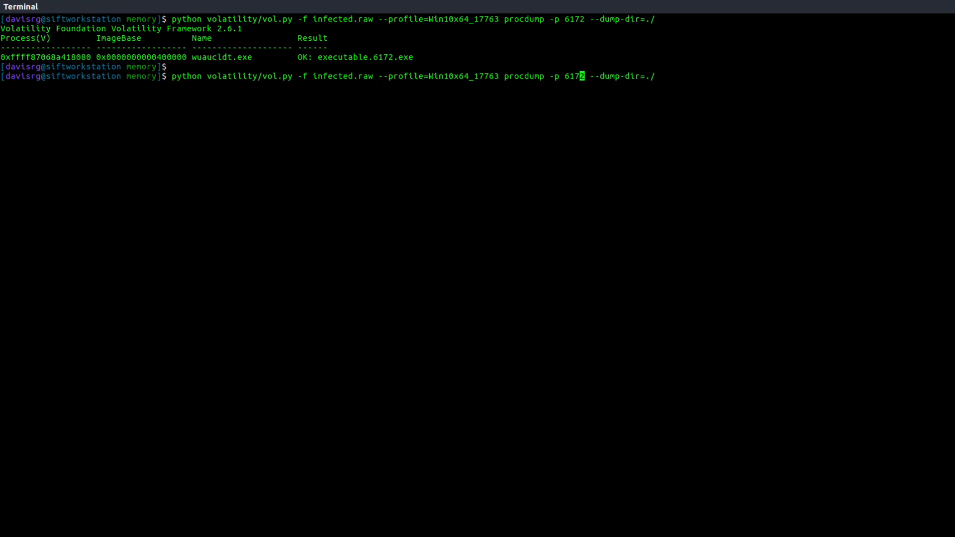
pyautogui.write('300')
pyautogui.press('Return')
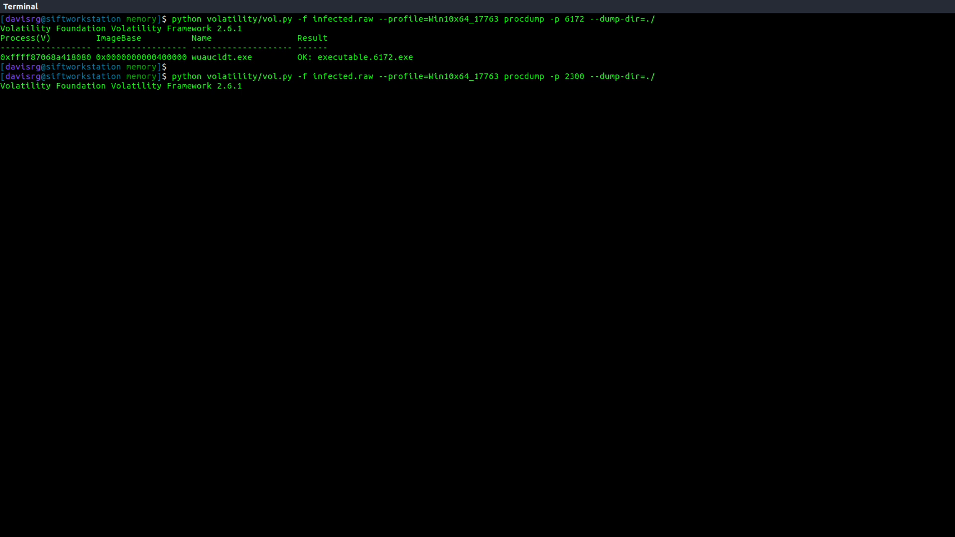
pyautogui.press('Return')
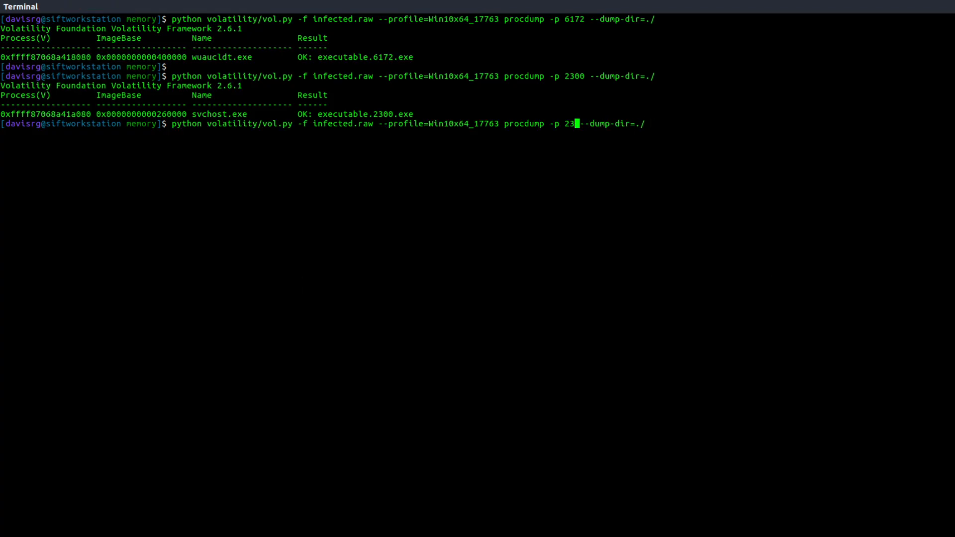
pyautogui.press('Return')
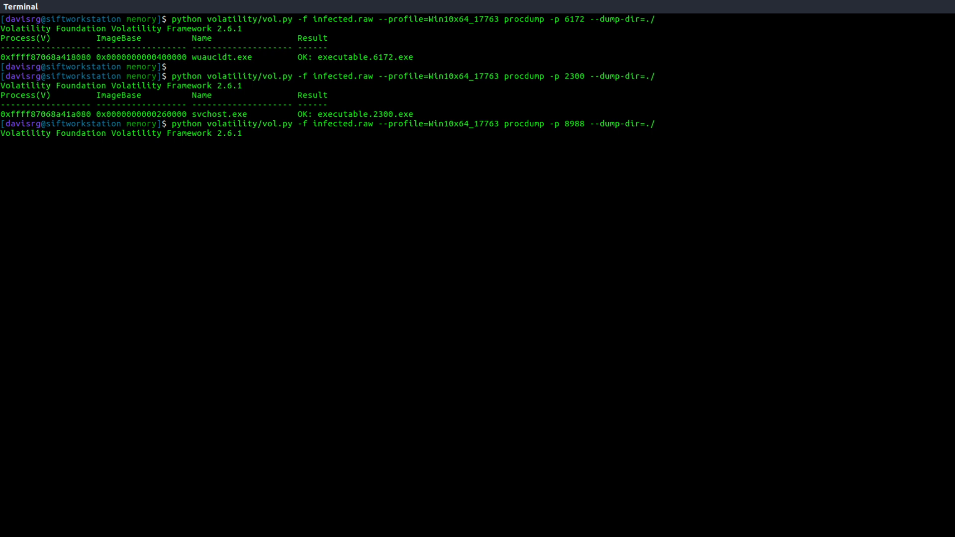
pyautogui.press('Return')
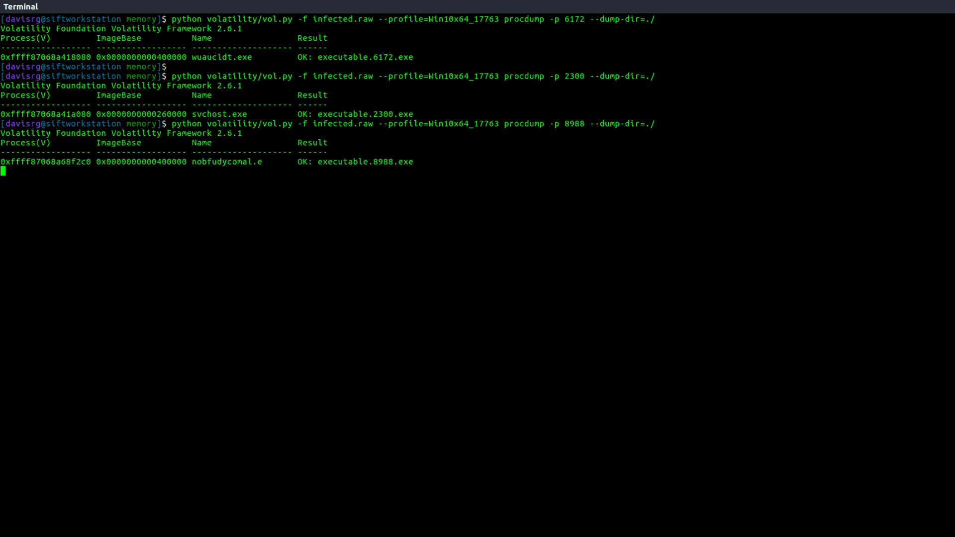
pyautogui.press('Return')
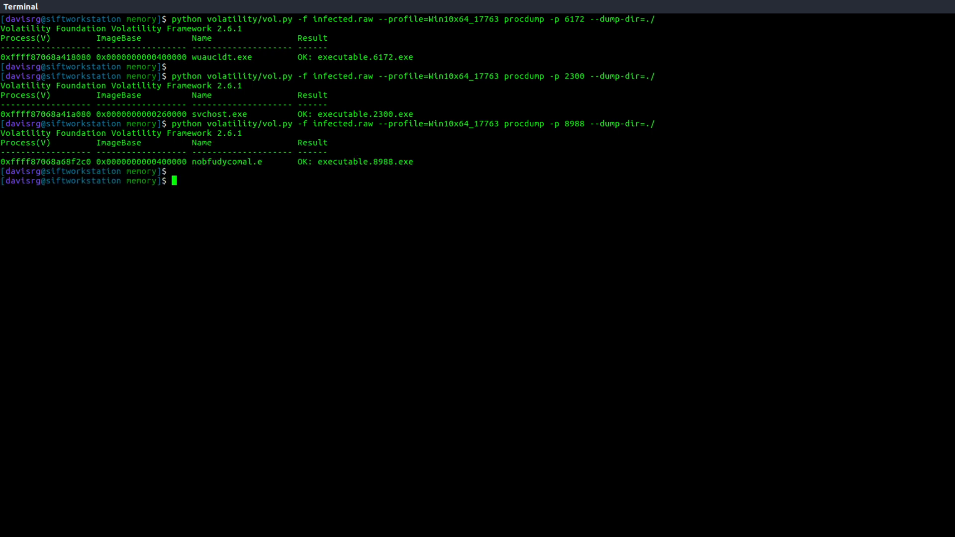
# Run shasum on the executable.* dumps to list SHA-1 hashes for 2300, 6172 and 8988
pyautogui.write('shasum exe')
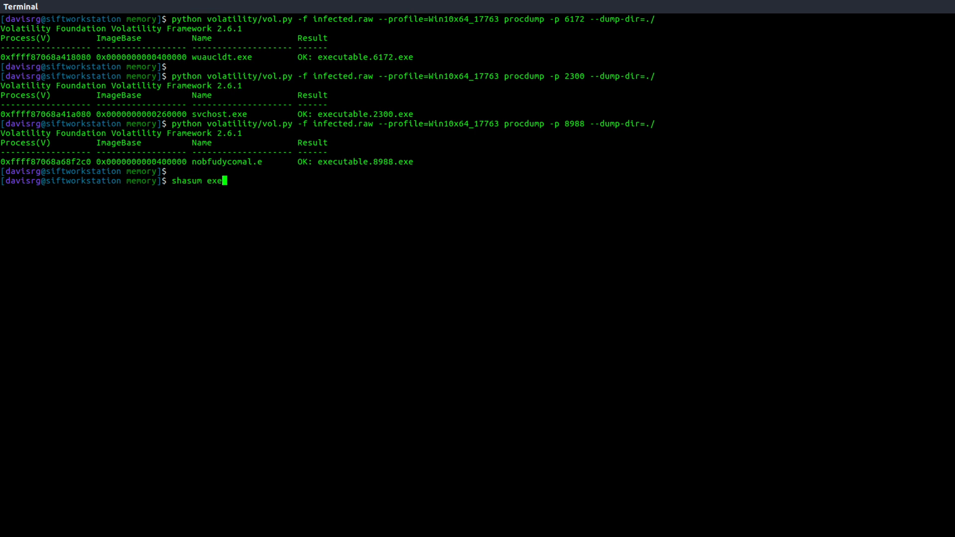
pyautogui.press('Return')
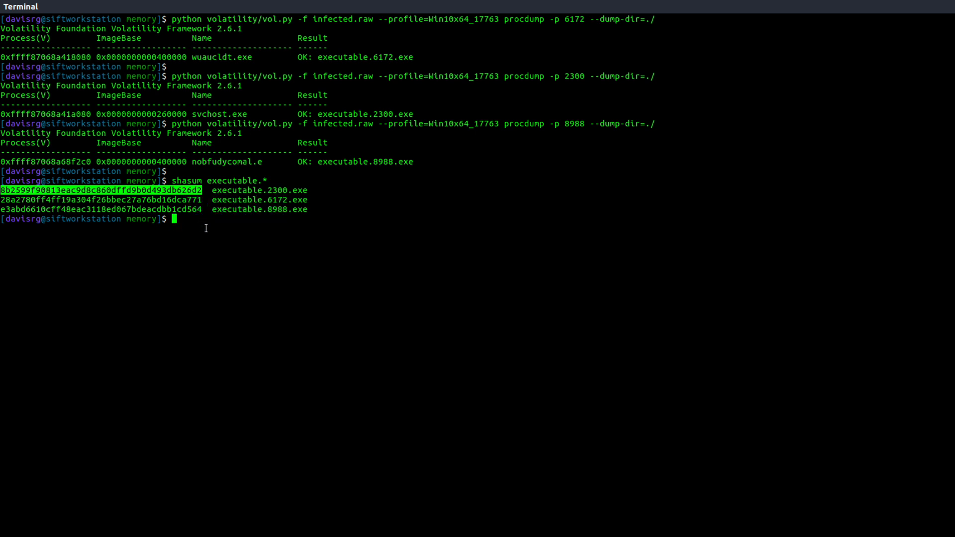
pyautogui.moveTo(310, 302)
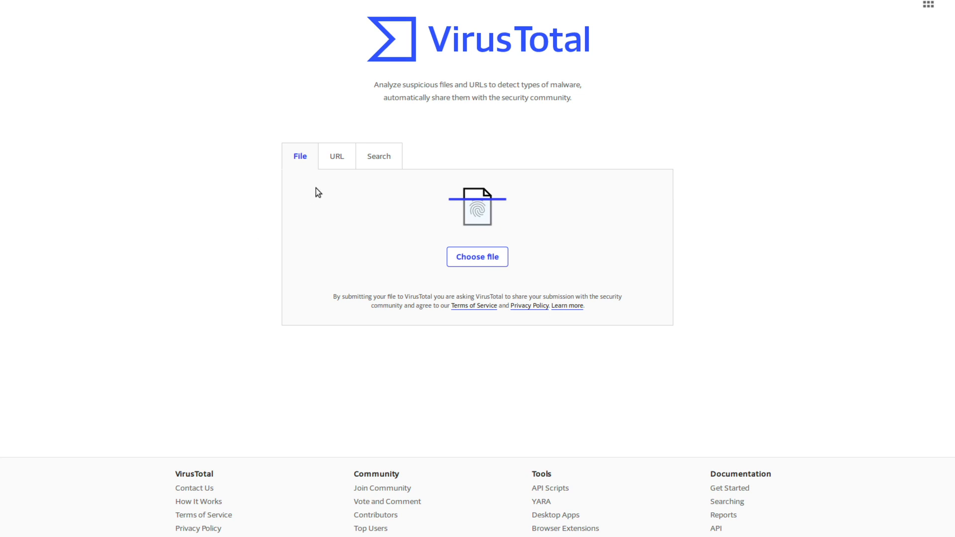
# Enter hash 8b2599f9… in VirusTotal search, then copy executable.6172.exe's hash from the terminal
pyautogui.click(378, 156)
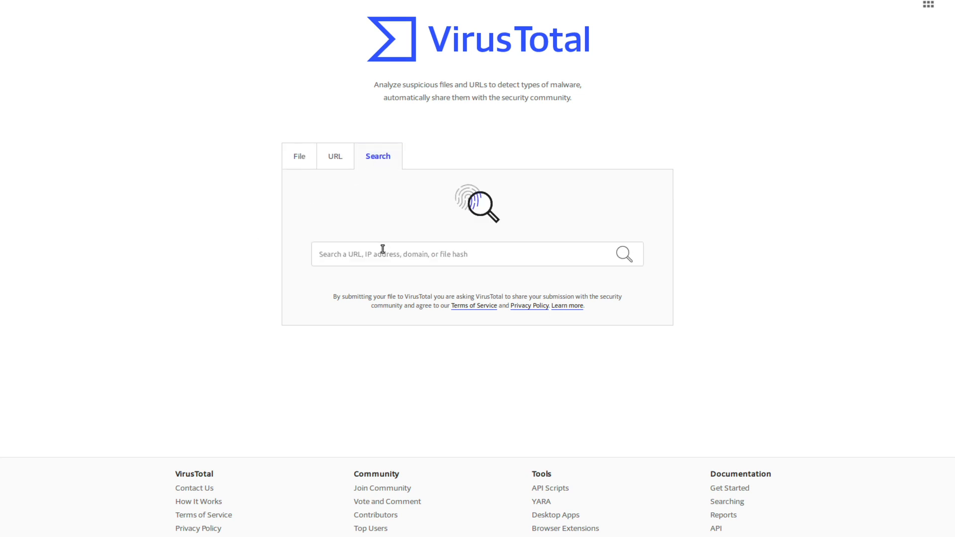
pyautogui.write('8b2599f90813eac9d8c860dffd9b0d493db626d2')
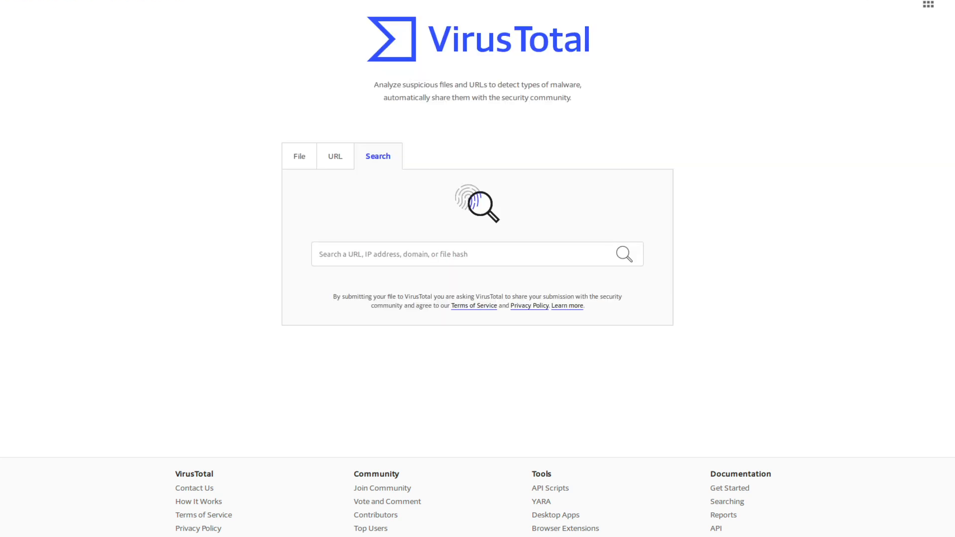
pyautogui.click(374, 254)
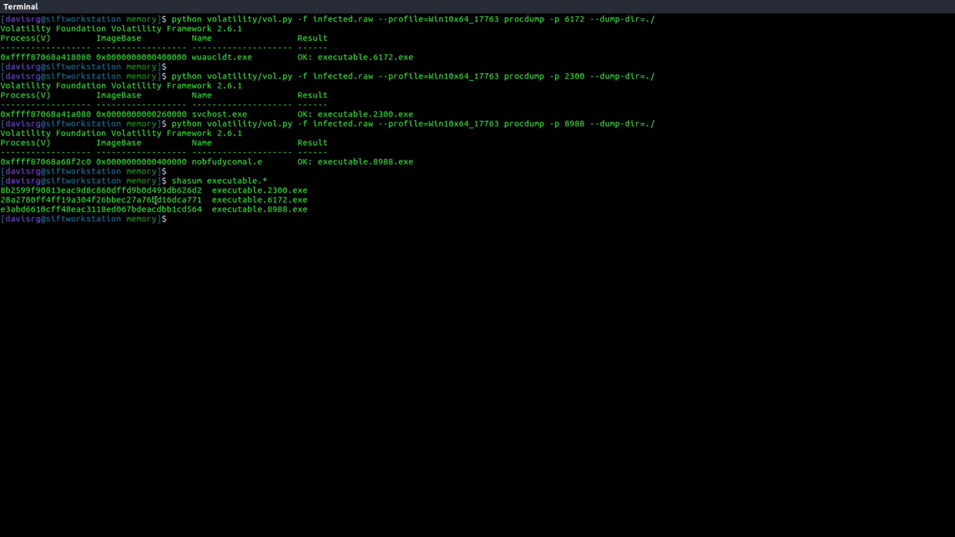
pyautogui.rightClick(152, 199)
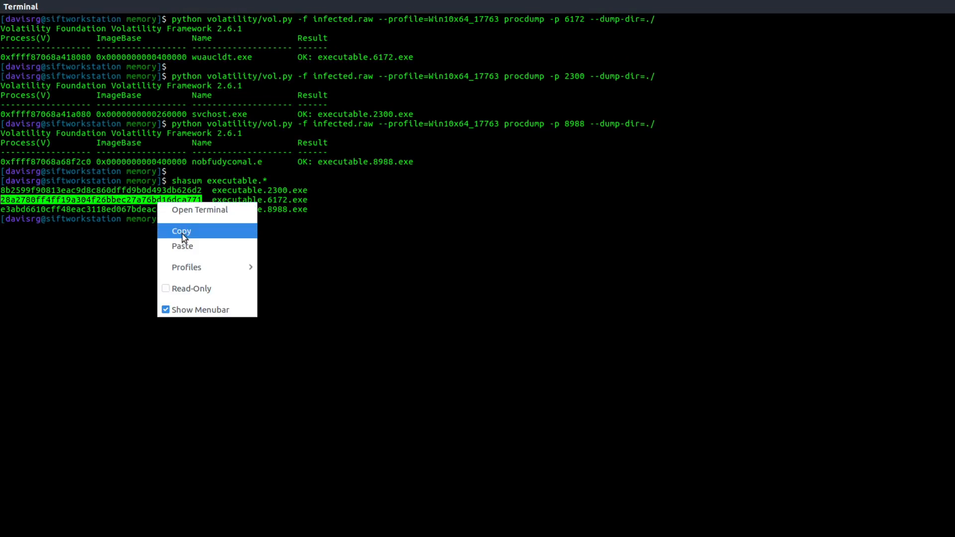
pyautogui.click(181, 230)
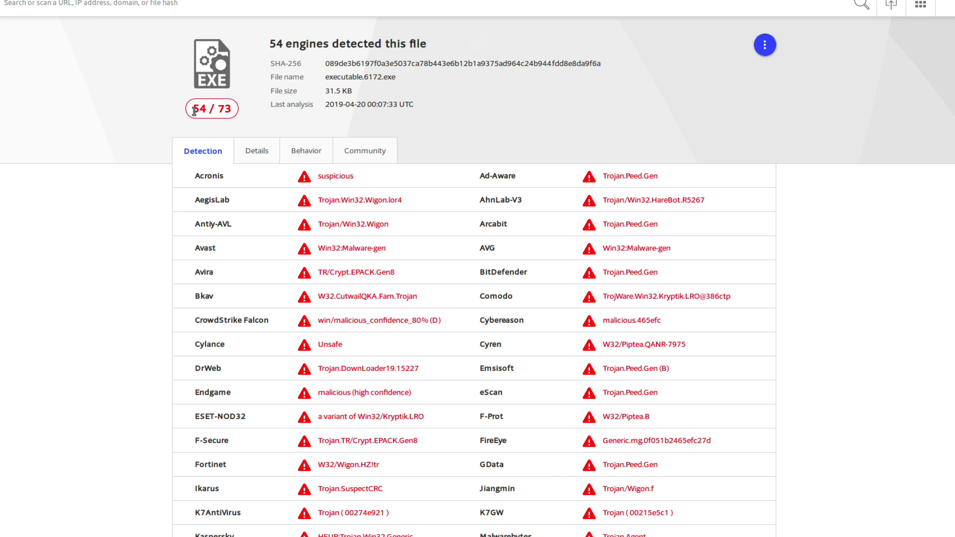
pyautogui.moveTo(341, 175)
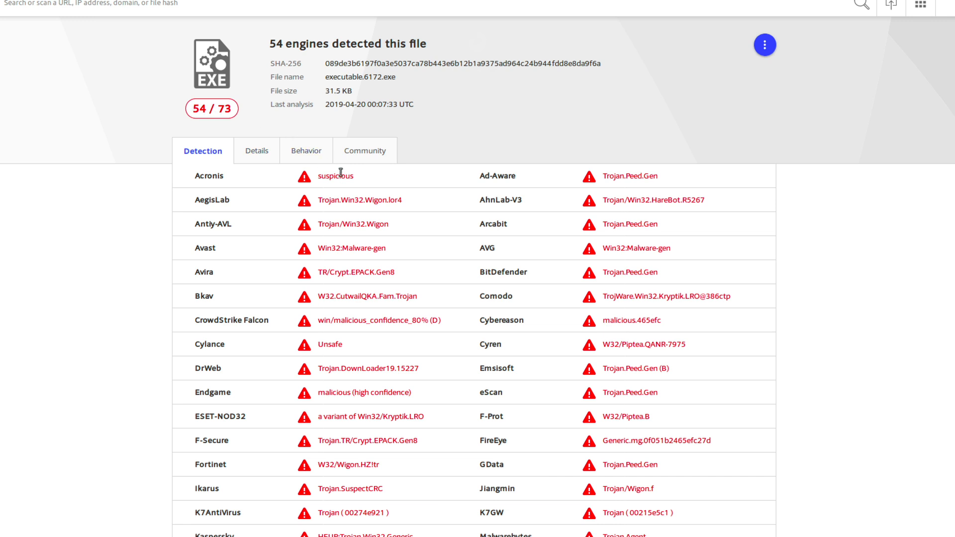
pyautogui.moveTo(355, 316)
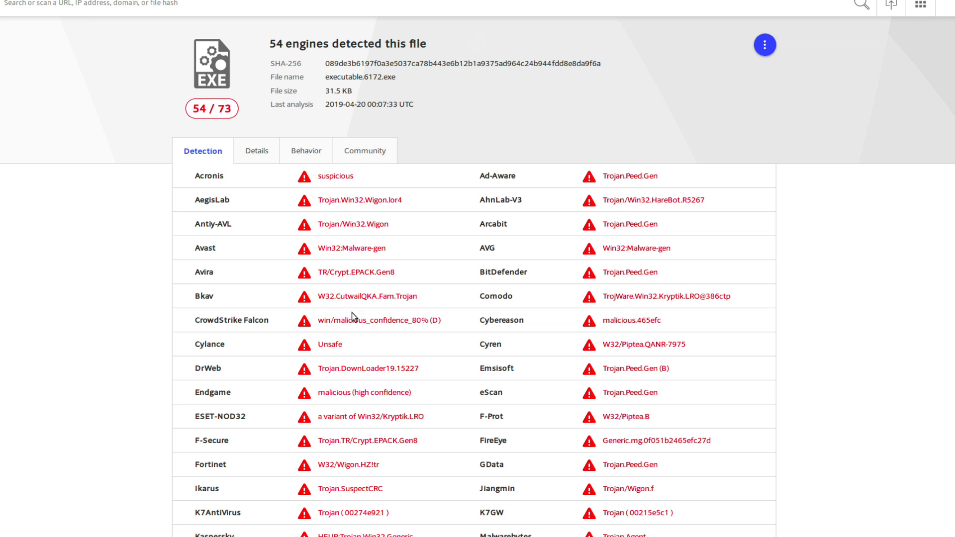
pyautogui.moveTo(336, 310)
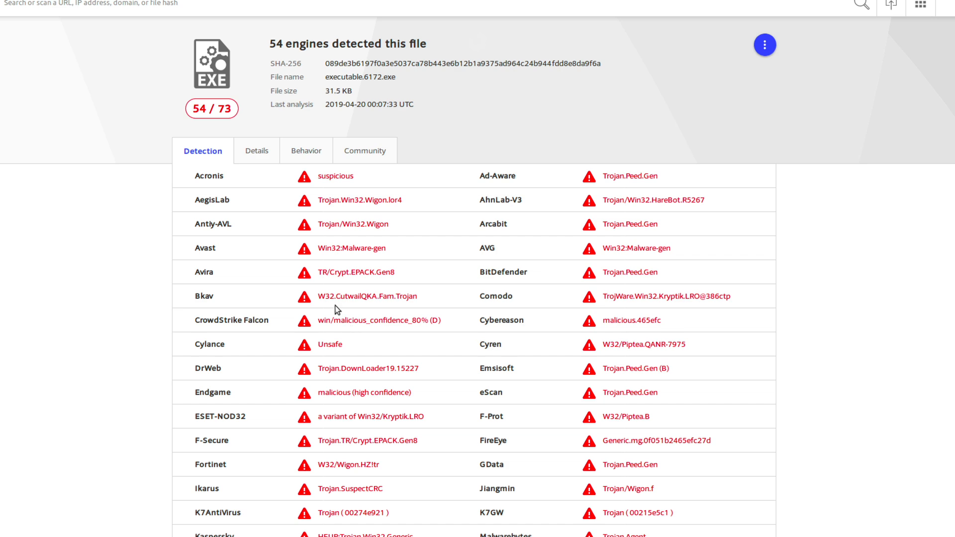
pyautogui.moveTo(402, 309)
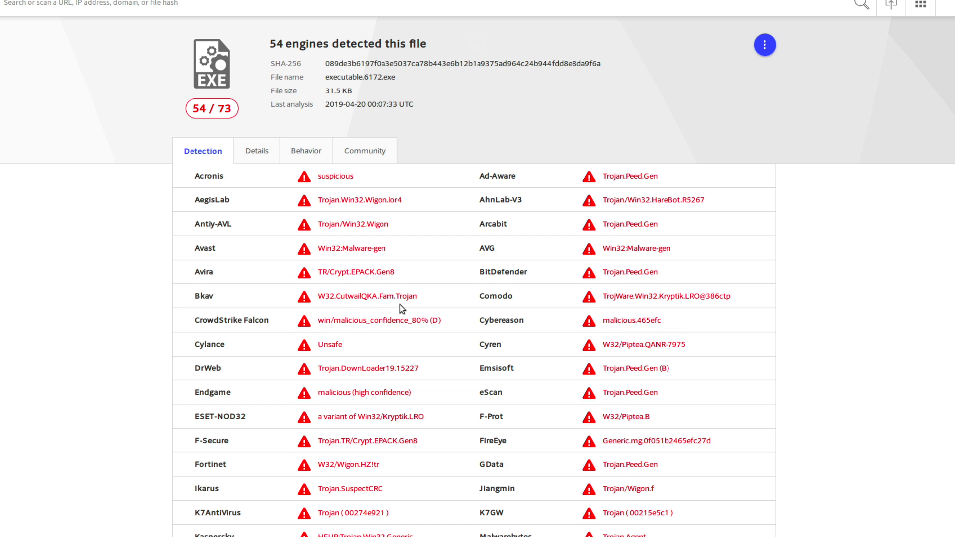
# Scroll through executable.6172.exe's VirusTotal detections: 54 of 73 engines, mostly Trojans
pyautogui.scroll(-3)
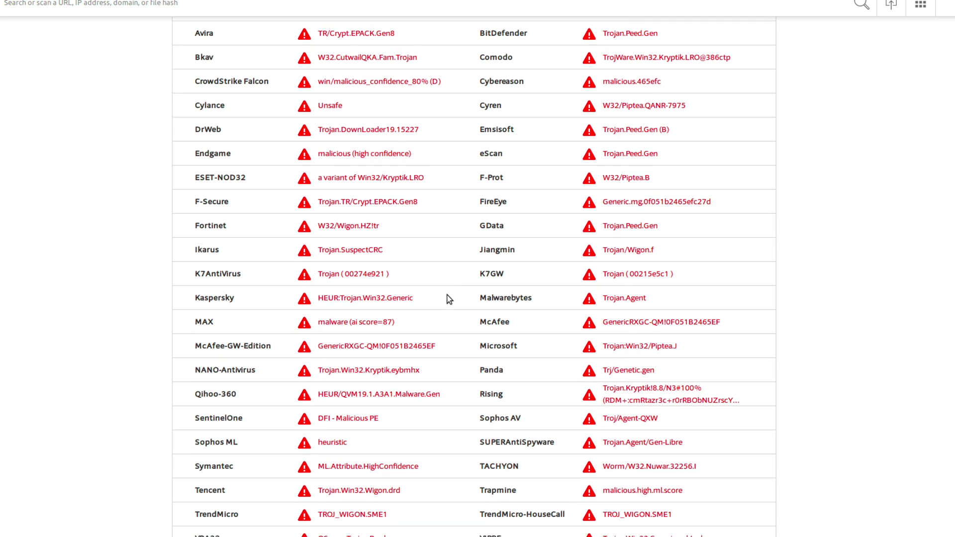
pyautogui.scroll(-3)
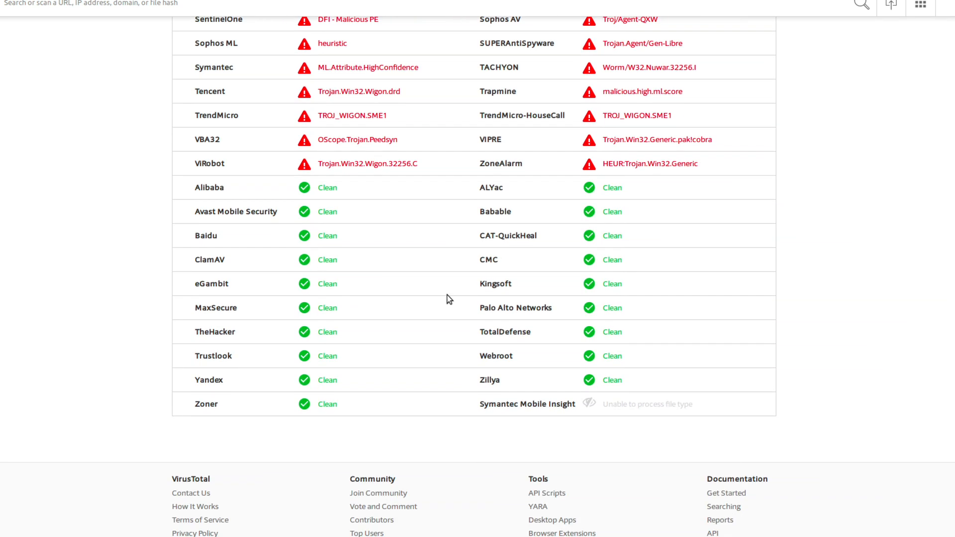
pyautogui.scroll(3)
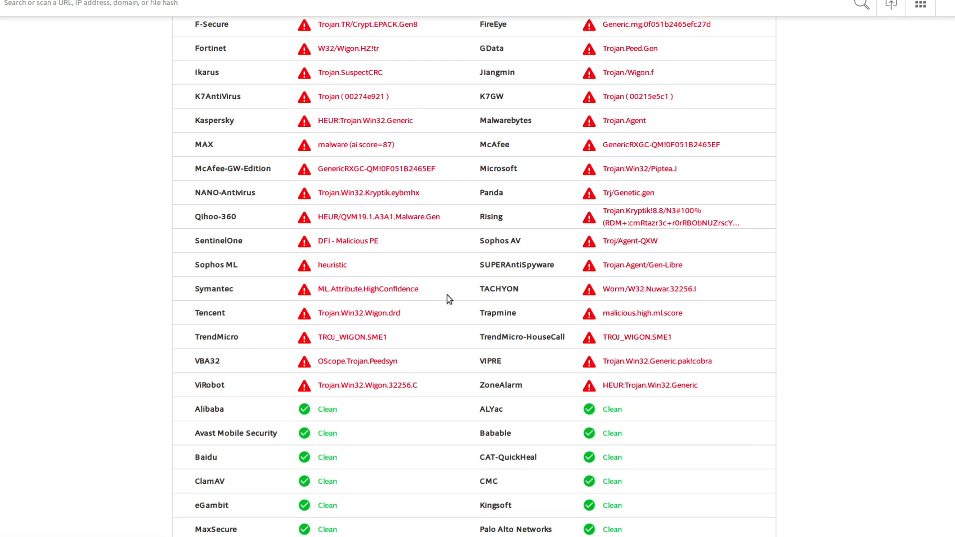
pyautogui.scroll(3)
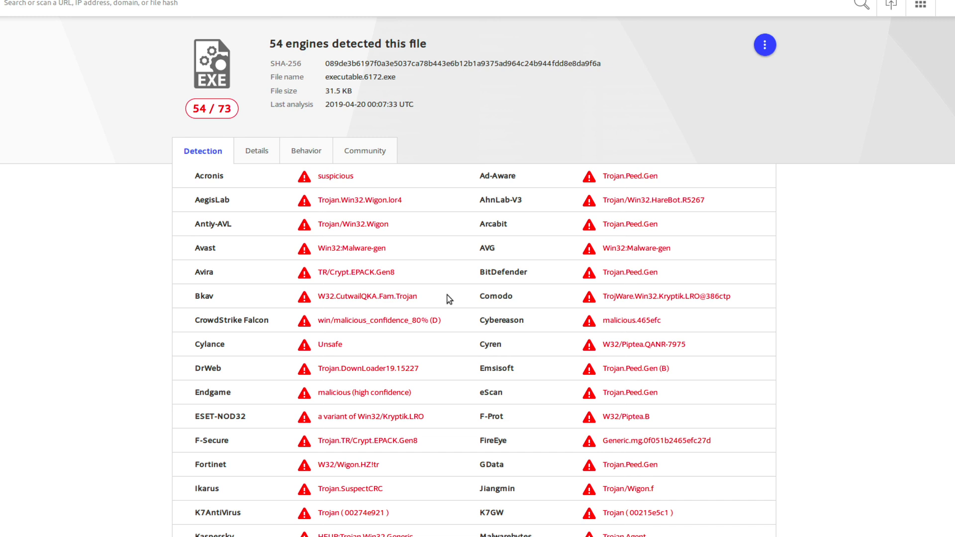
pyautogui.moveTo(152, 111)
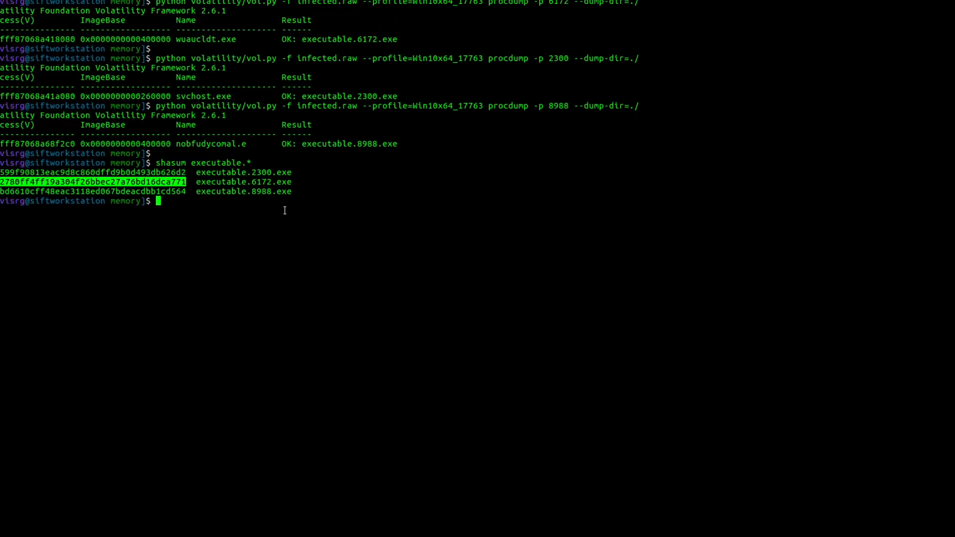
# Bring up the copy option for the executable.8988.exe hash in the shasum output
pyautogui.rightClick(177, 219)
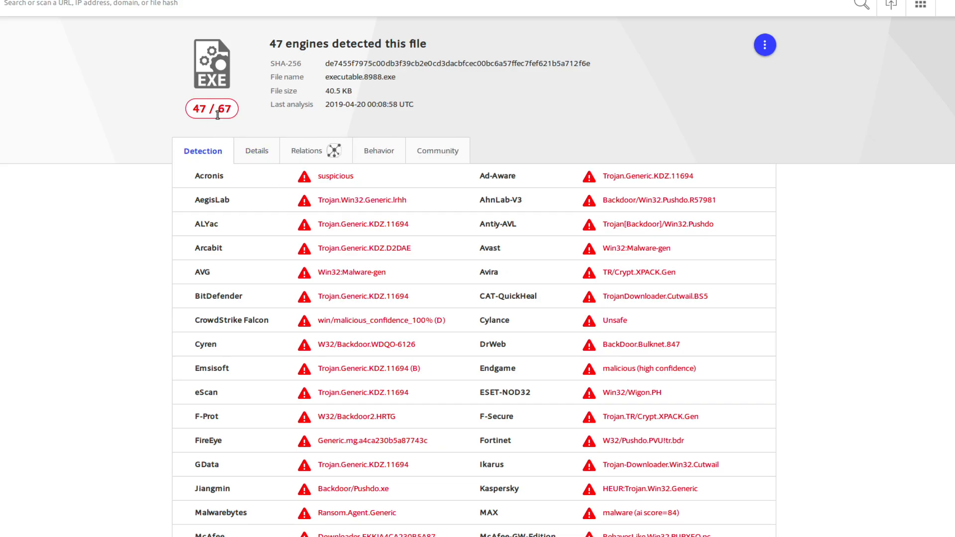
pyautogui.moveTo(425, 206)
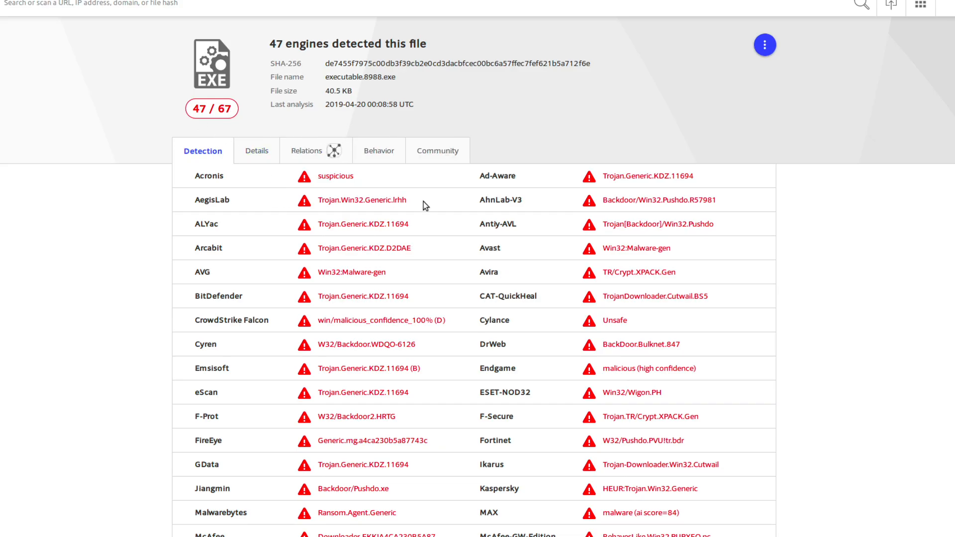
# Review executable.8988.exe's 47/67 detections and relations to smtp.live.com and 40.101.92.18
pyautogui.scroll(-3)
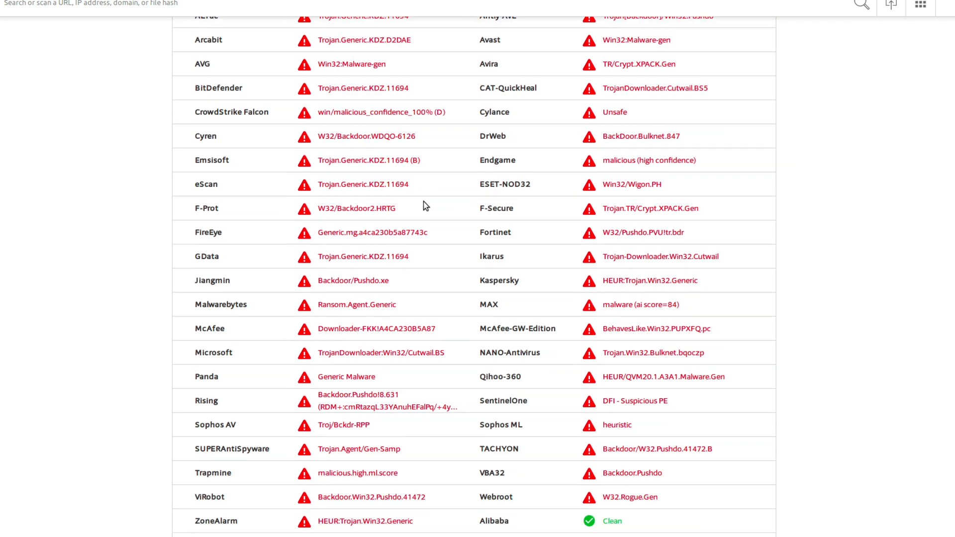
pyautogui.scroll(-3)
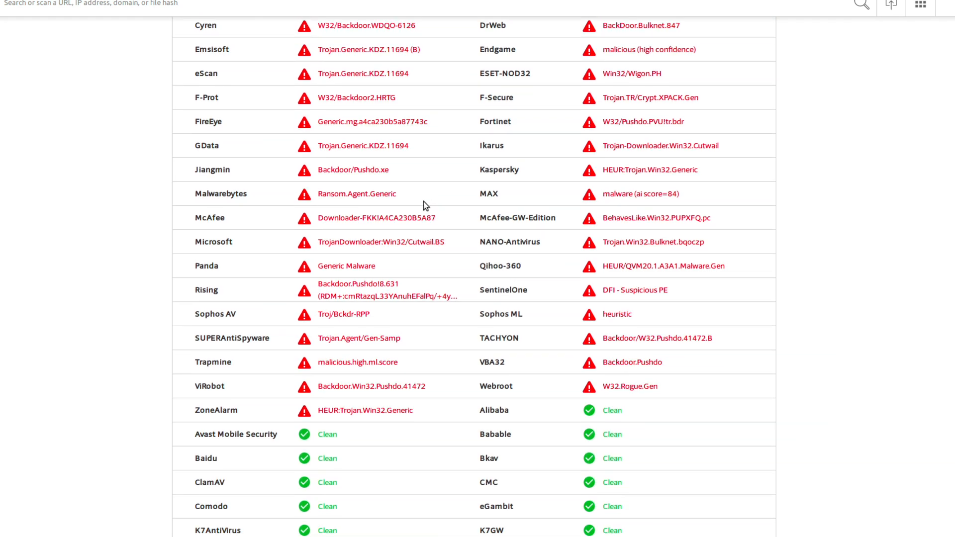
pyautogui.click(303, 150)
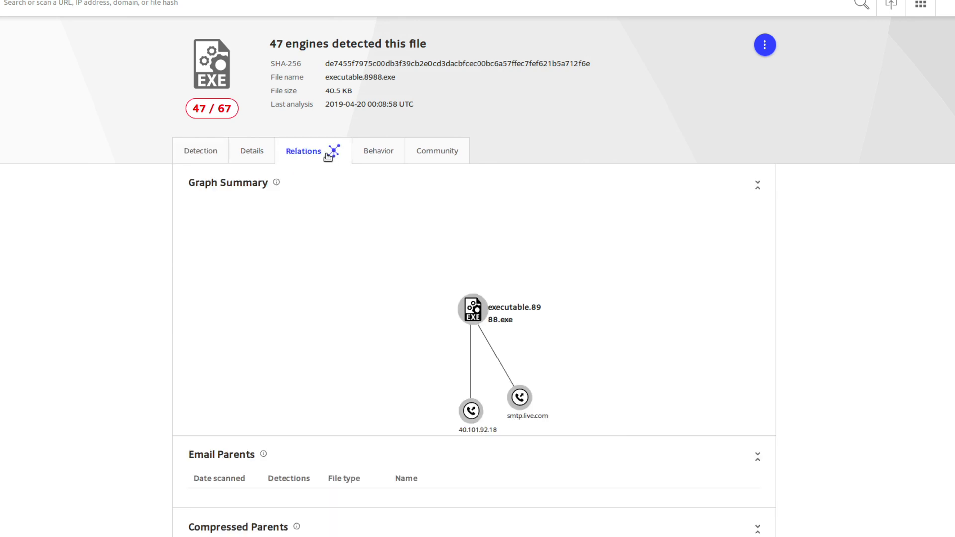
pyautogui.scroll(-3)
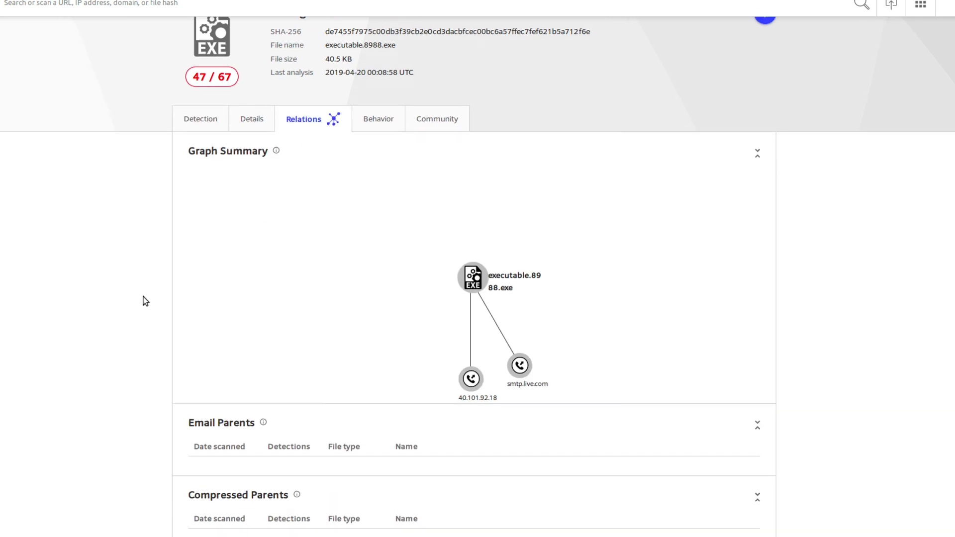
pyautogui.scroll(-3)
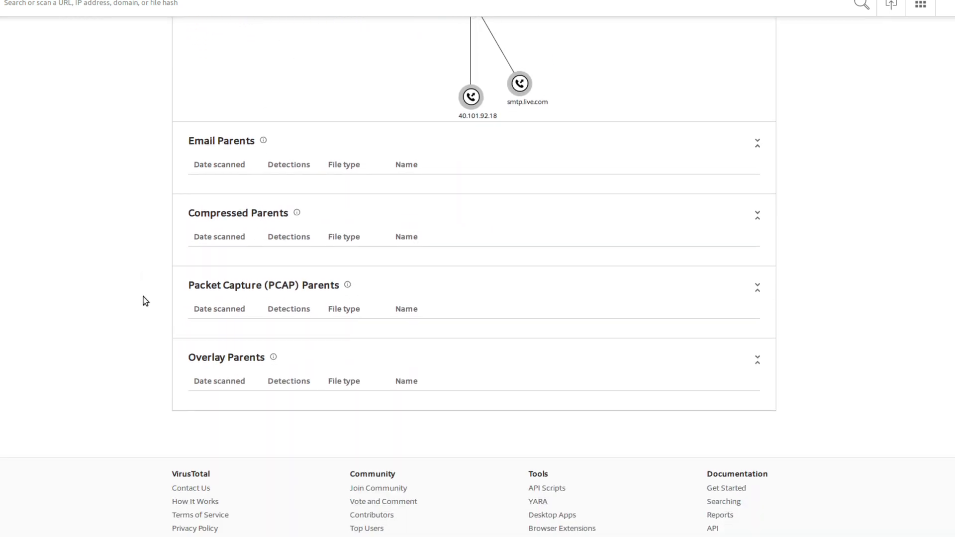
pyautogui.scroll(3)
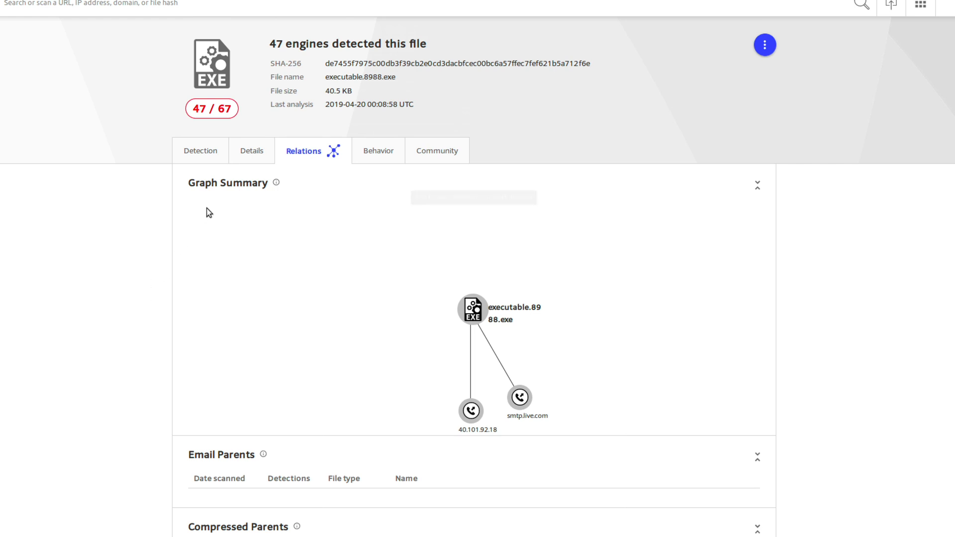
# Review the file's basic properties and hashes, then start a fresh terminal prompt line
pyautogui.click(252, 150)
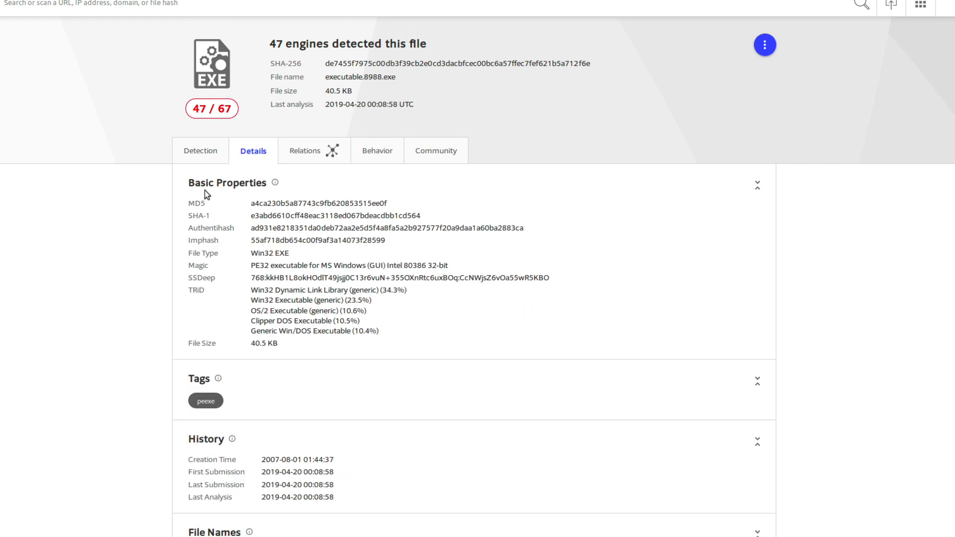
pyautogui.moveTo(181, 236)
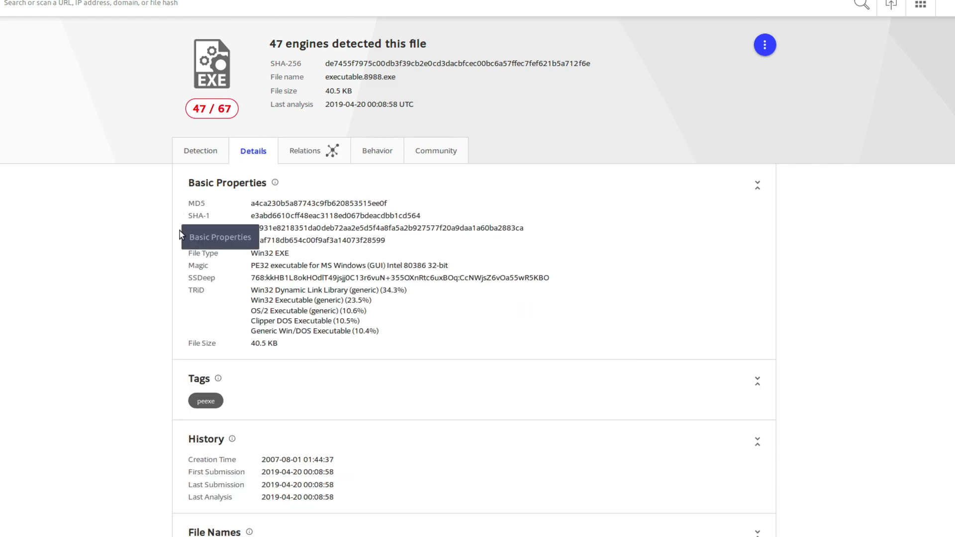
pyautogui.scroll(-3)
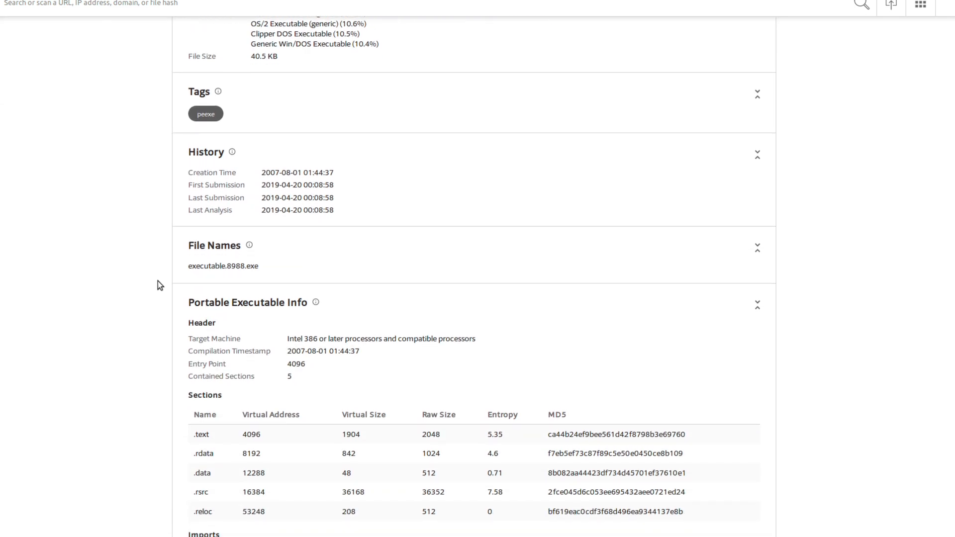
pyautogui.scroll(3)
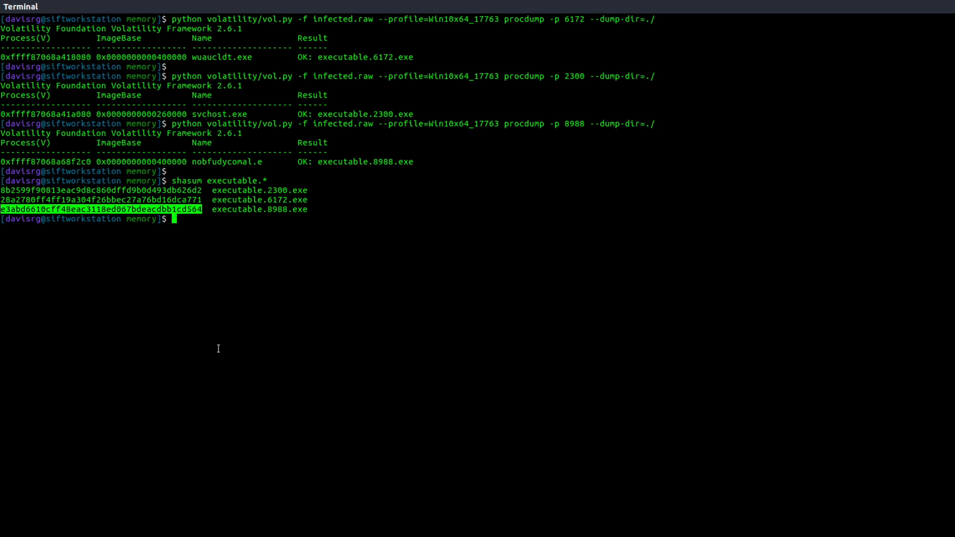
pyautogui.press('Return')
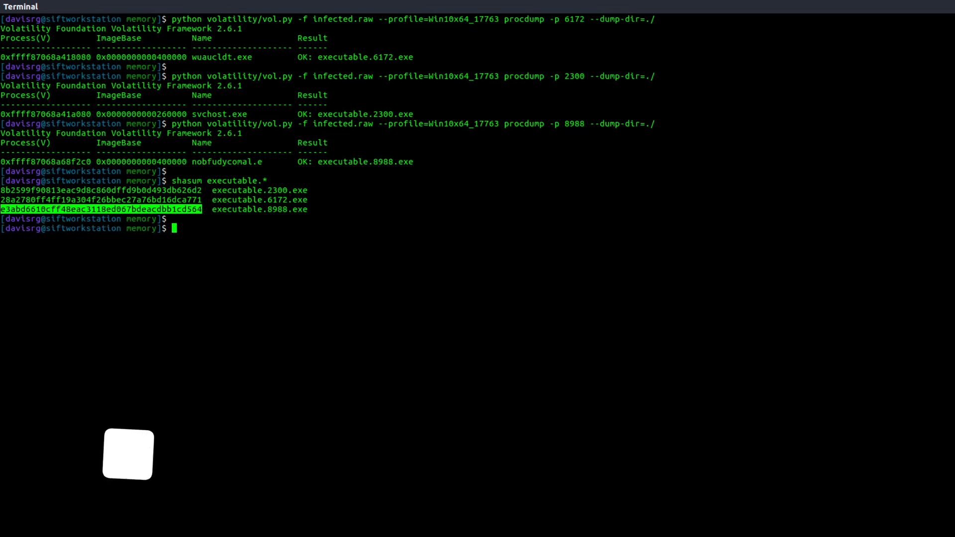